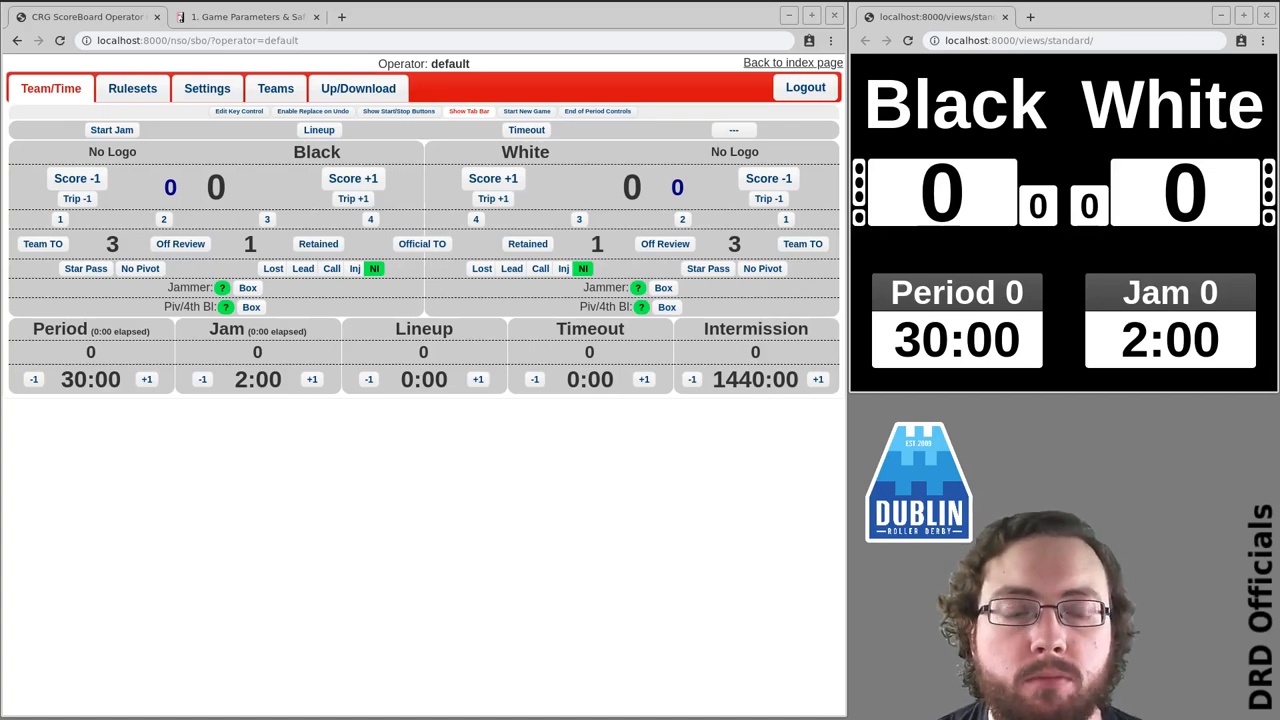
{"action": "mouse_move", "coordinate": [126, 165]}
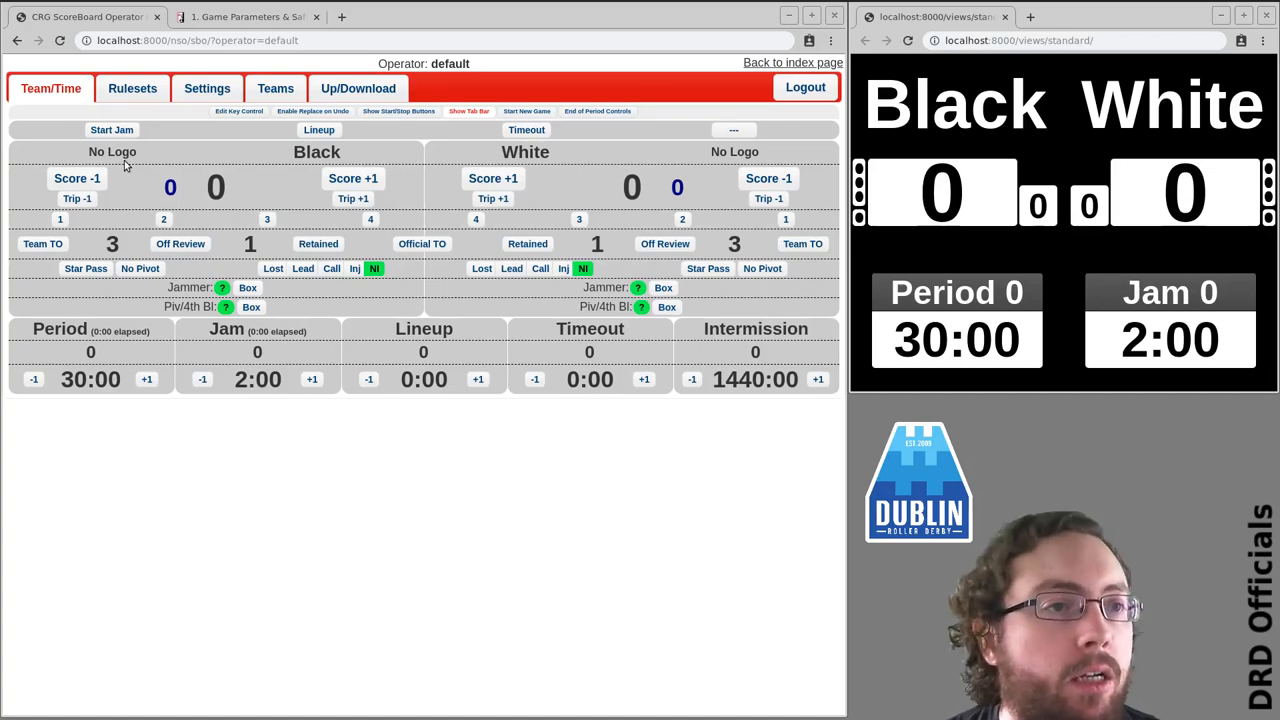
- Start Period 1 Jam 1 and then stop it
{"action": "left_click", "coordinate": [112, 129]}
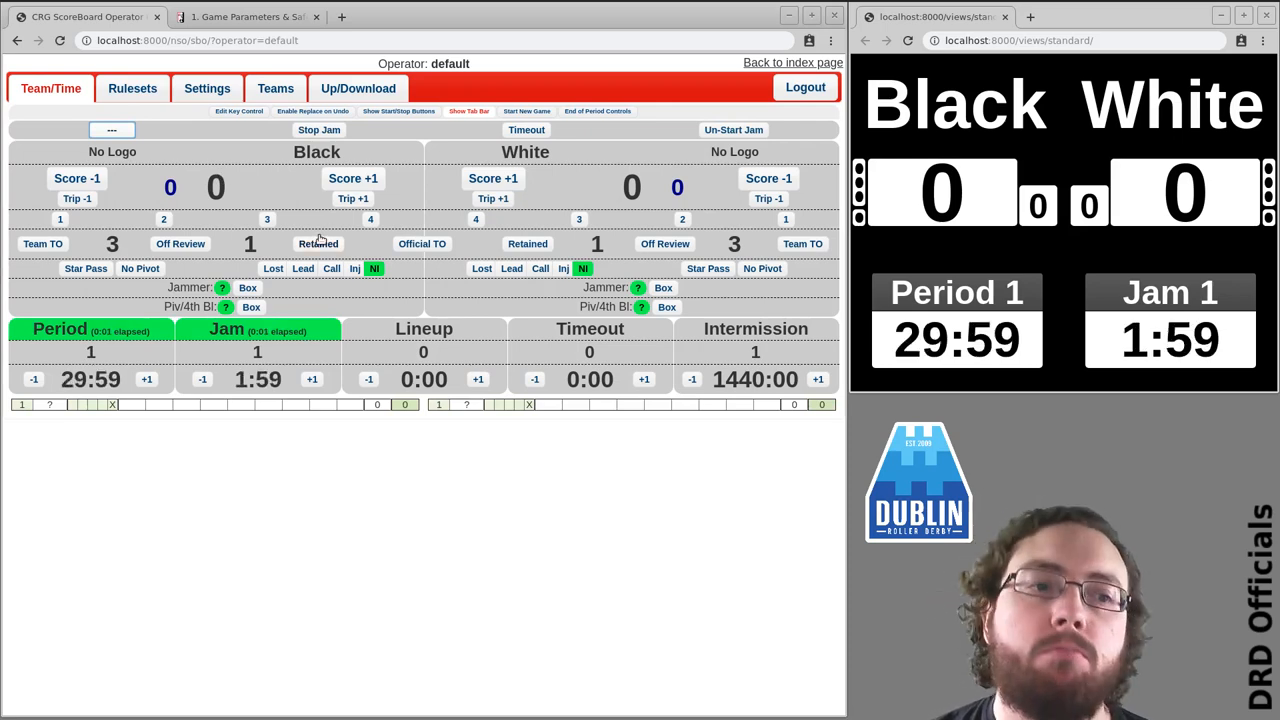
{"action": "left_click", "coordinate": [318, 130]}
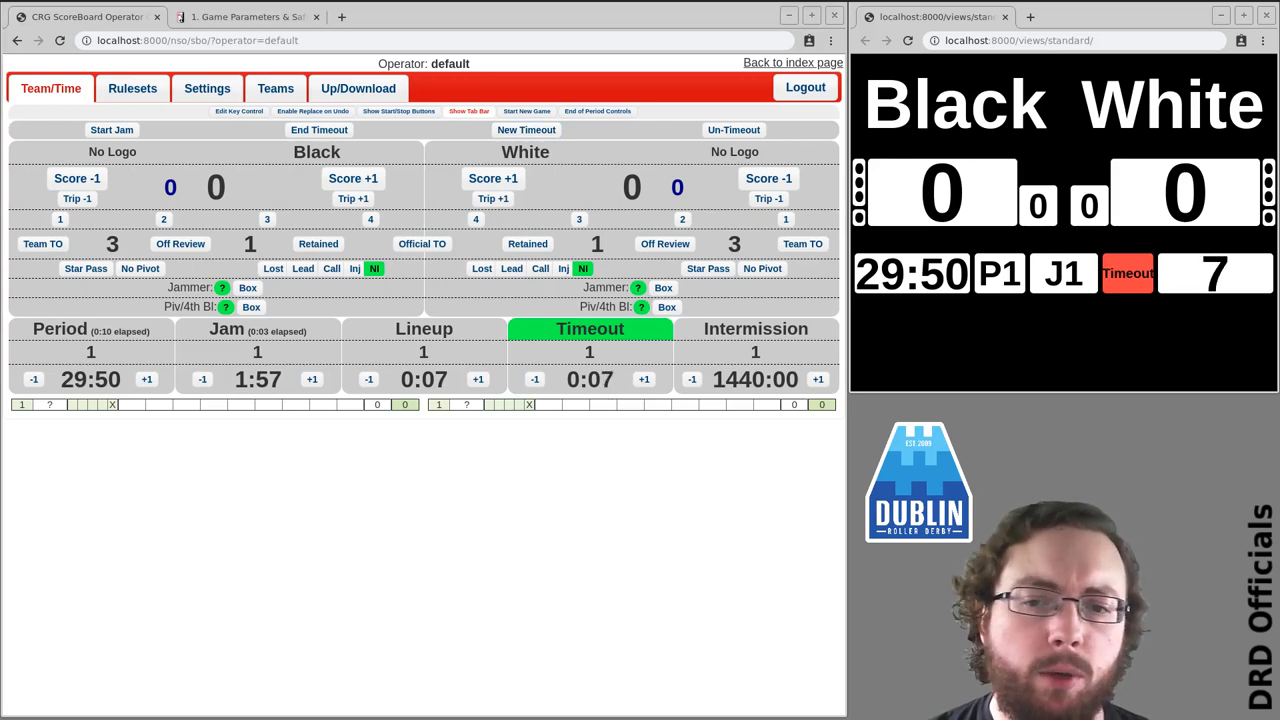
- Change the timeout from White's official review to a Black team timeout, then end it
{"action": "left_click", "coordinate": [422, 243]}
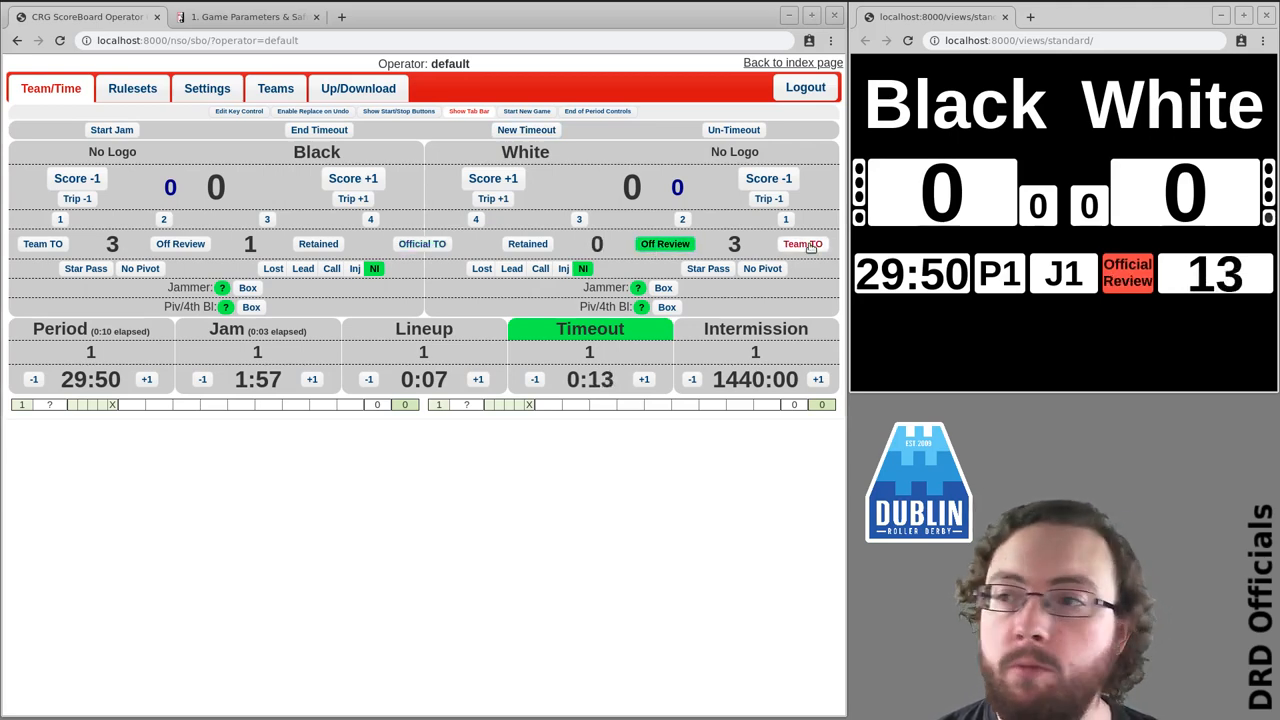
{"action": "left_click", "coordinate": [802, 243]}
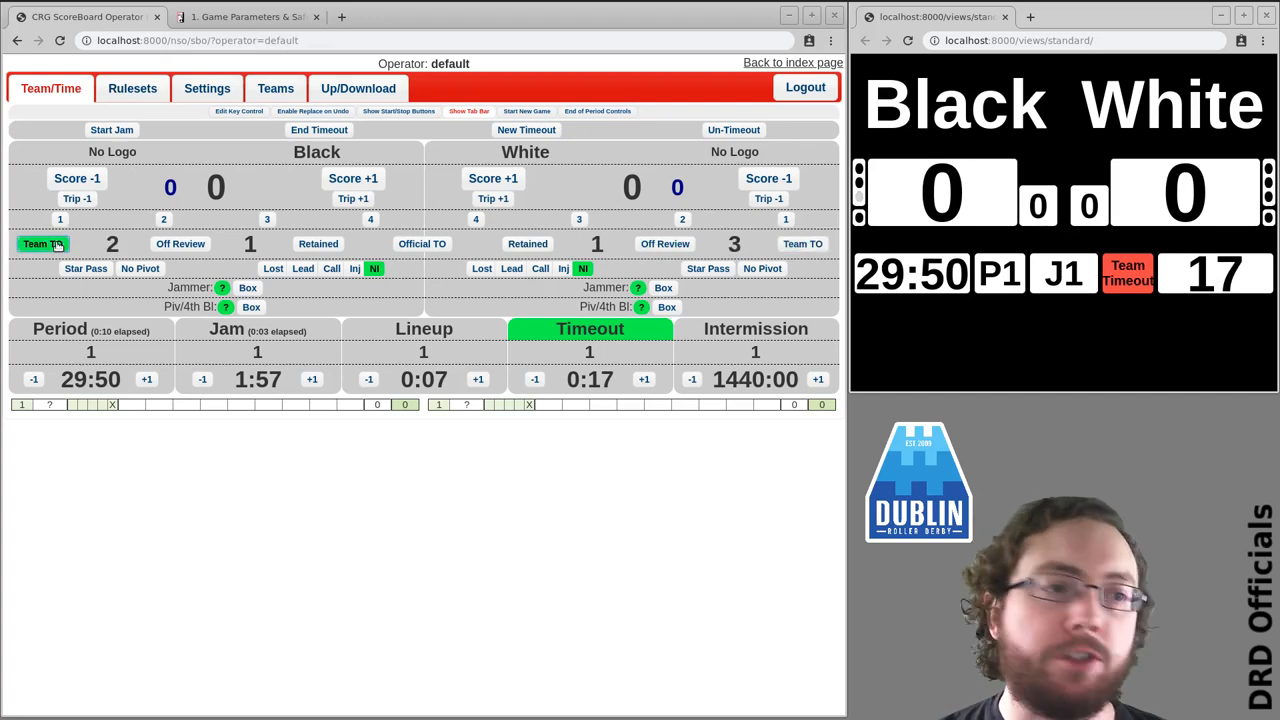
{"action": "left_click", "coordinate": [180, 243]}
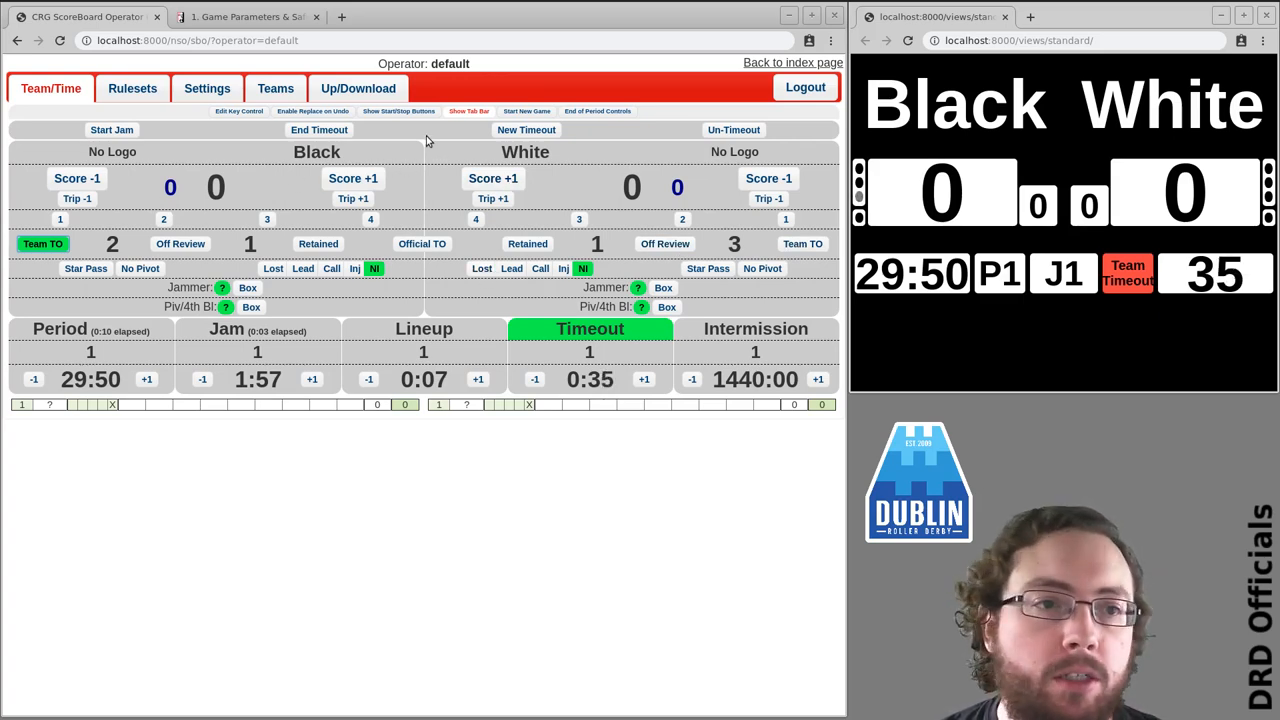
{"action": "left_click", "coordinate": [643, 379]}
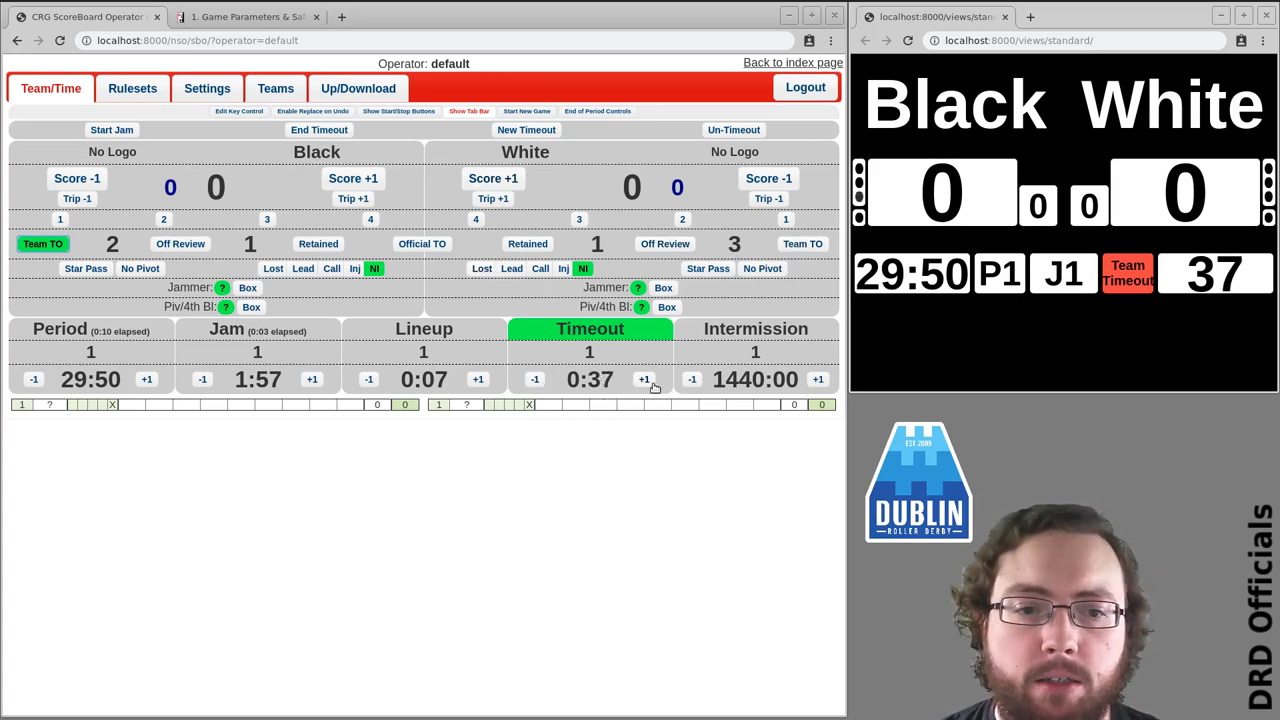
{"action": "left_click", "coordinate": [645, 379]}
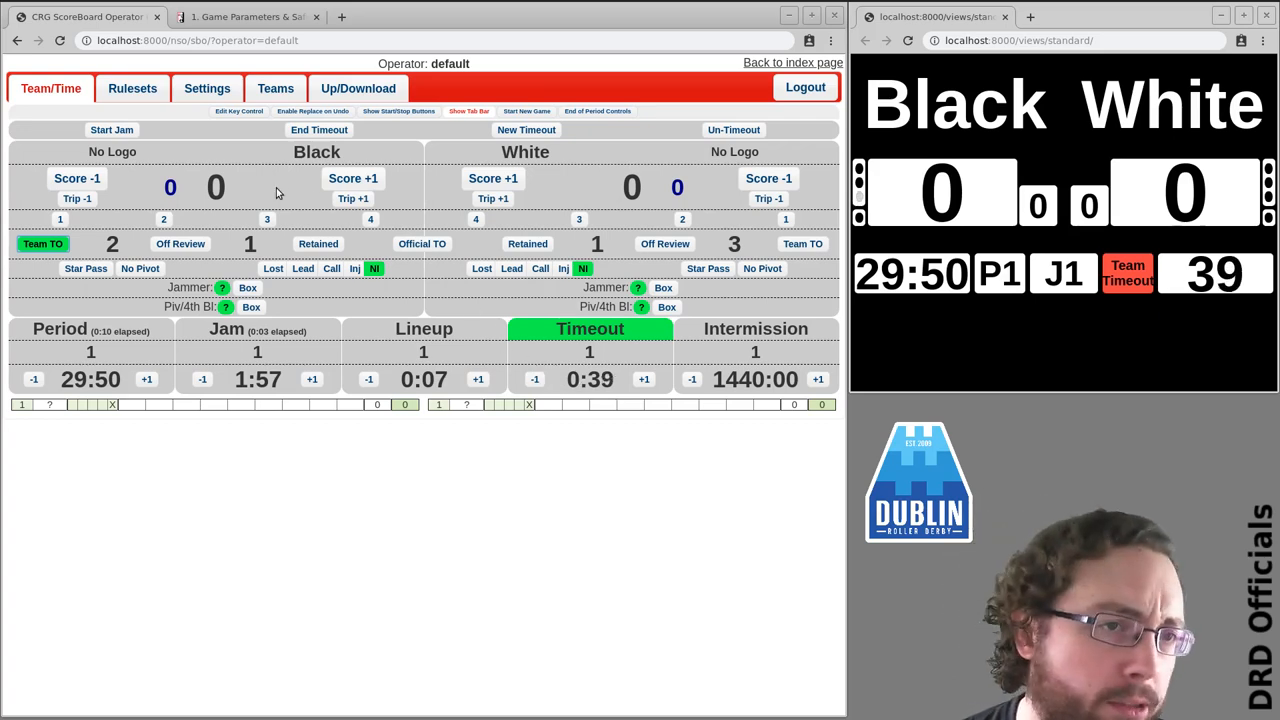
{"action": "left_click", "coordinate": [318, 130]}
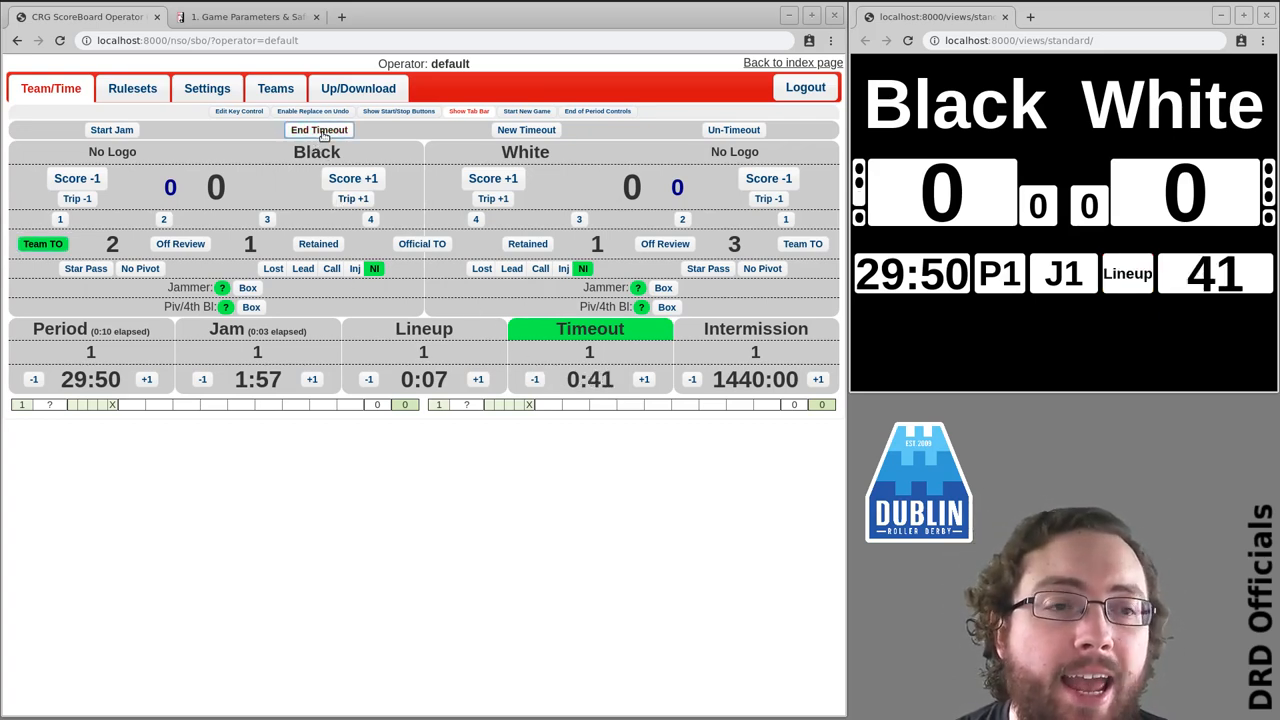
- Leave the timeout, then start Jam 2 and stop it
{"action": "left_click", "coordinate": [319, 130]}
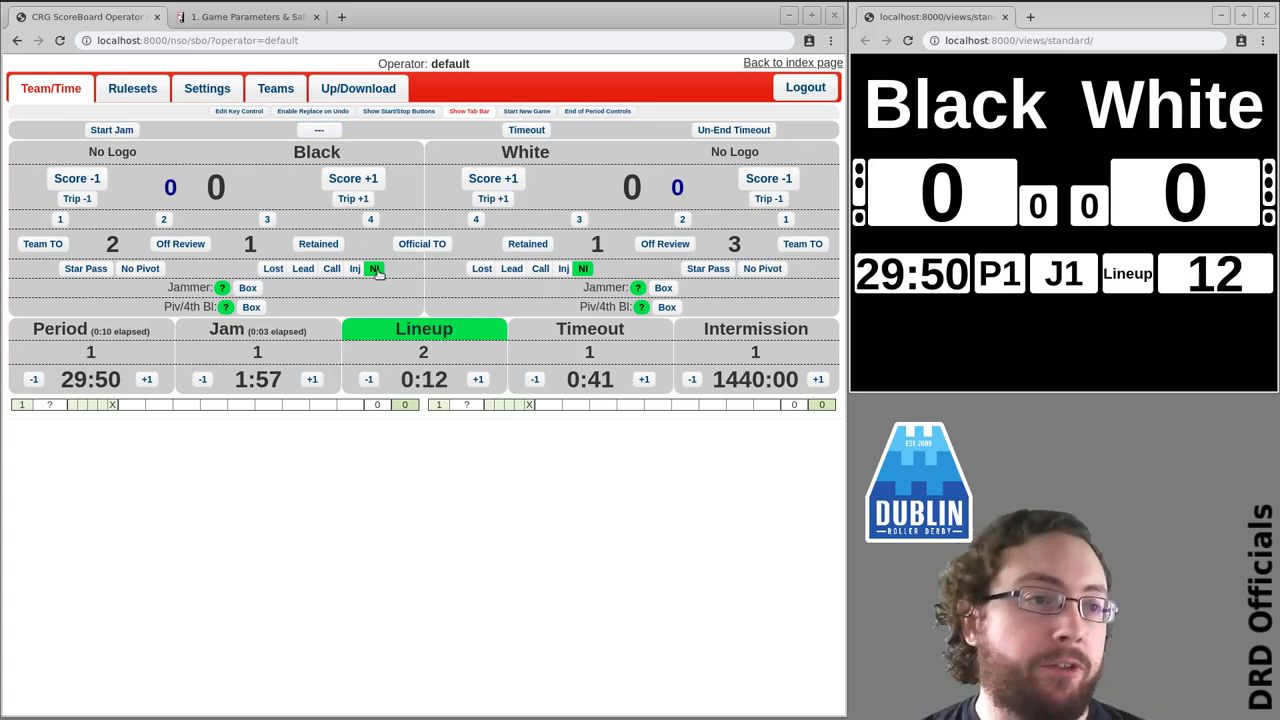
{"action": "left_click", "coordinate": [111, 130]}
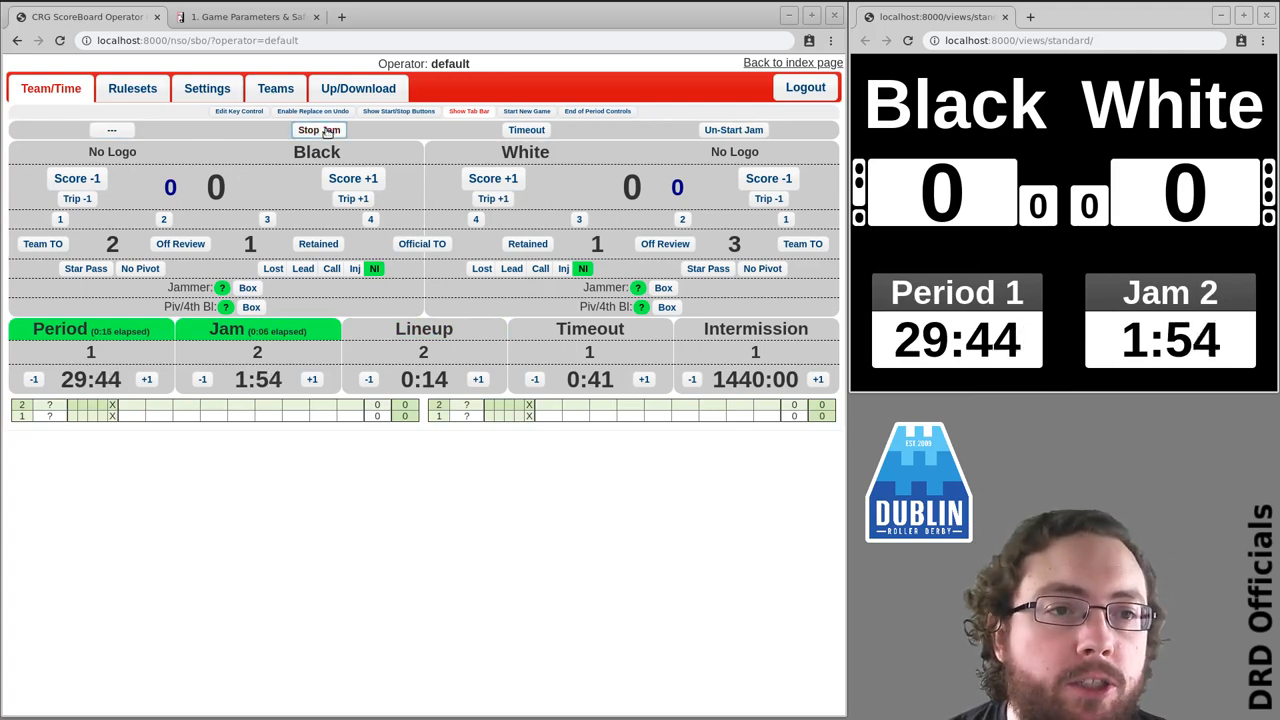
{"action": "left_click", "coordinate": [318, 130]}
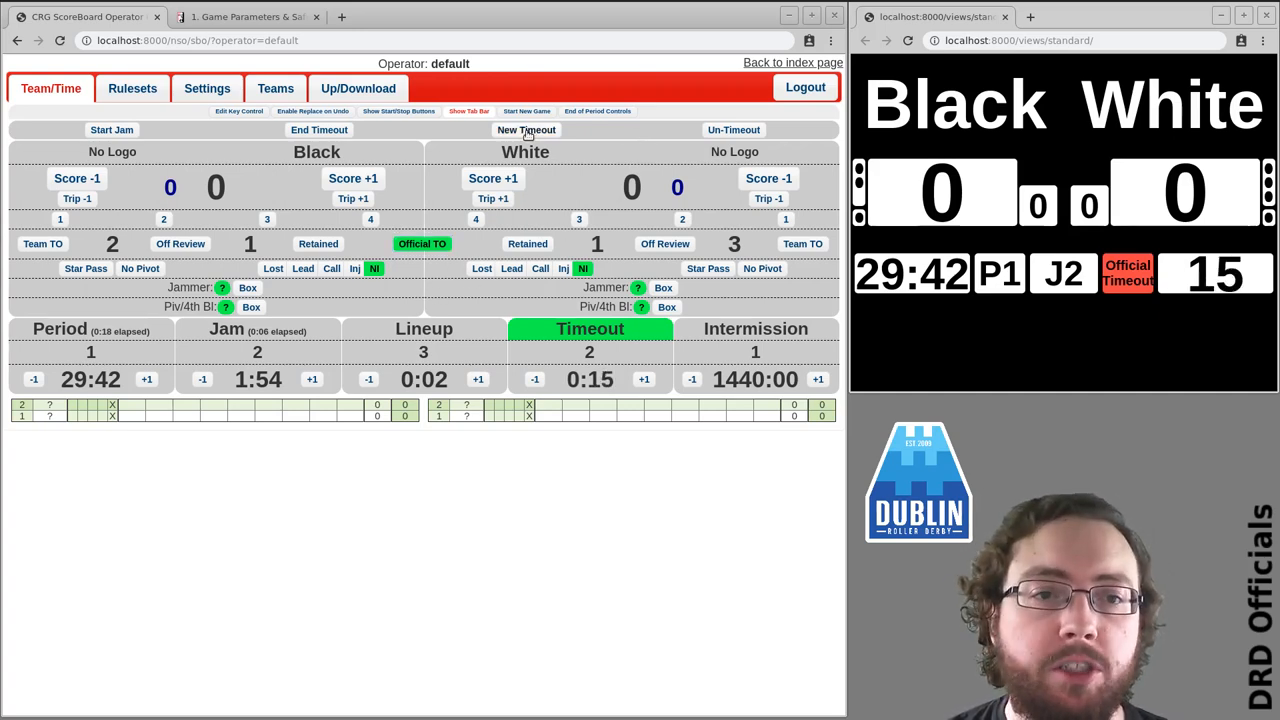
- Replace the official timeout with a new timeout charged to White as a team timeout
{"action": "left_click", "coordinate": [526, 130]}
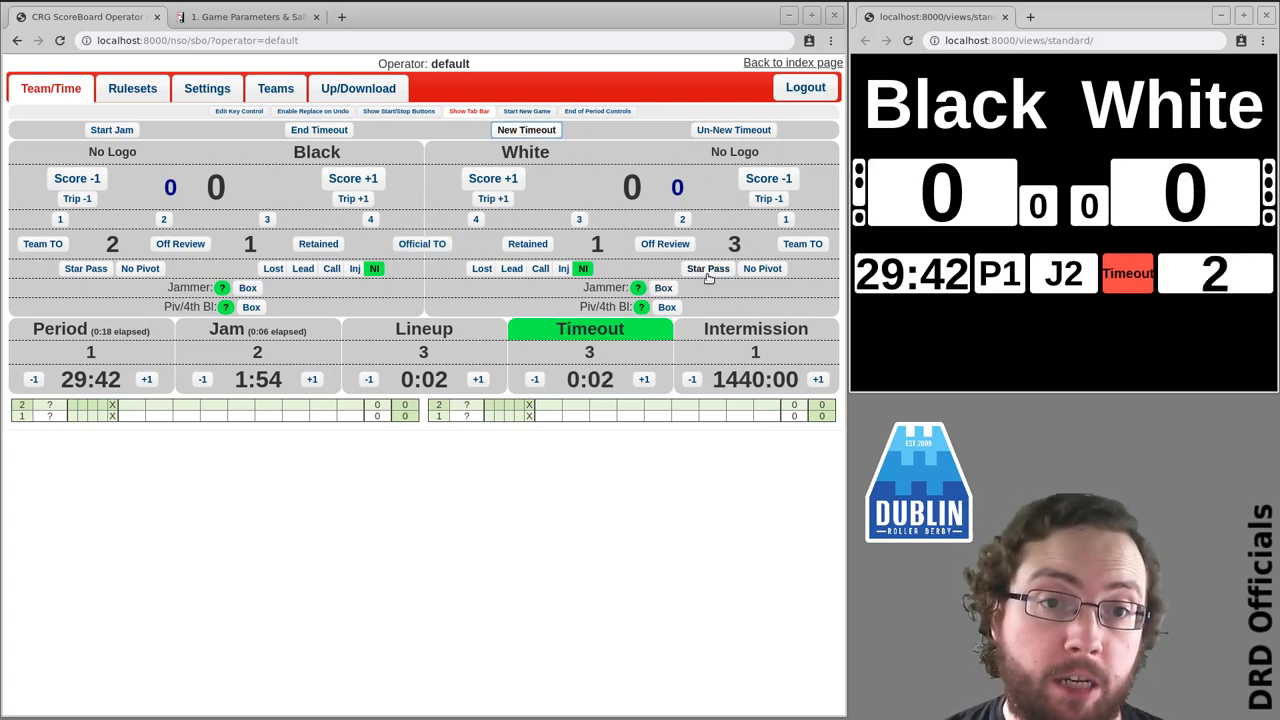
{"action": "left_click", "coordinate": [802, 243]}
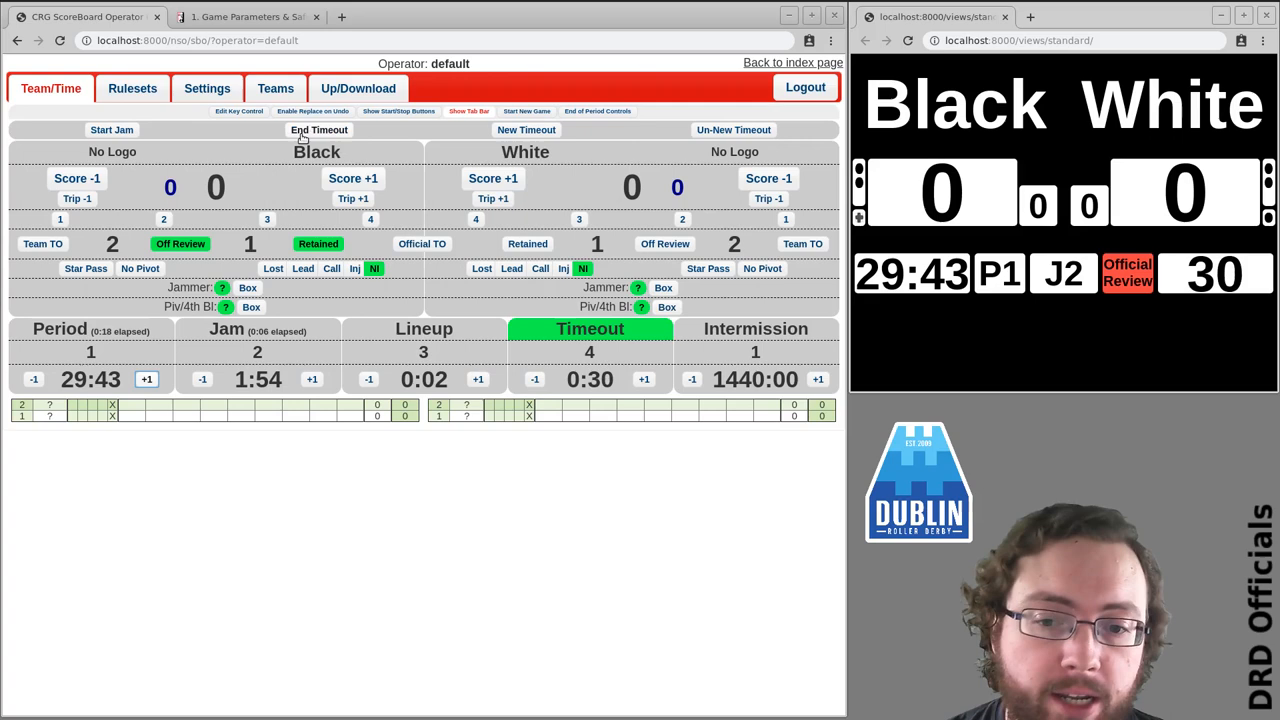
- End Black's official review and bring up the Period 1 timeouts list
{"action": "left_click", "coordinate": [319, 130]}
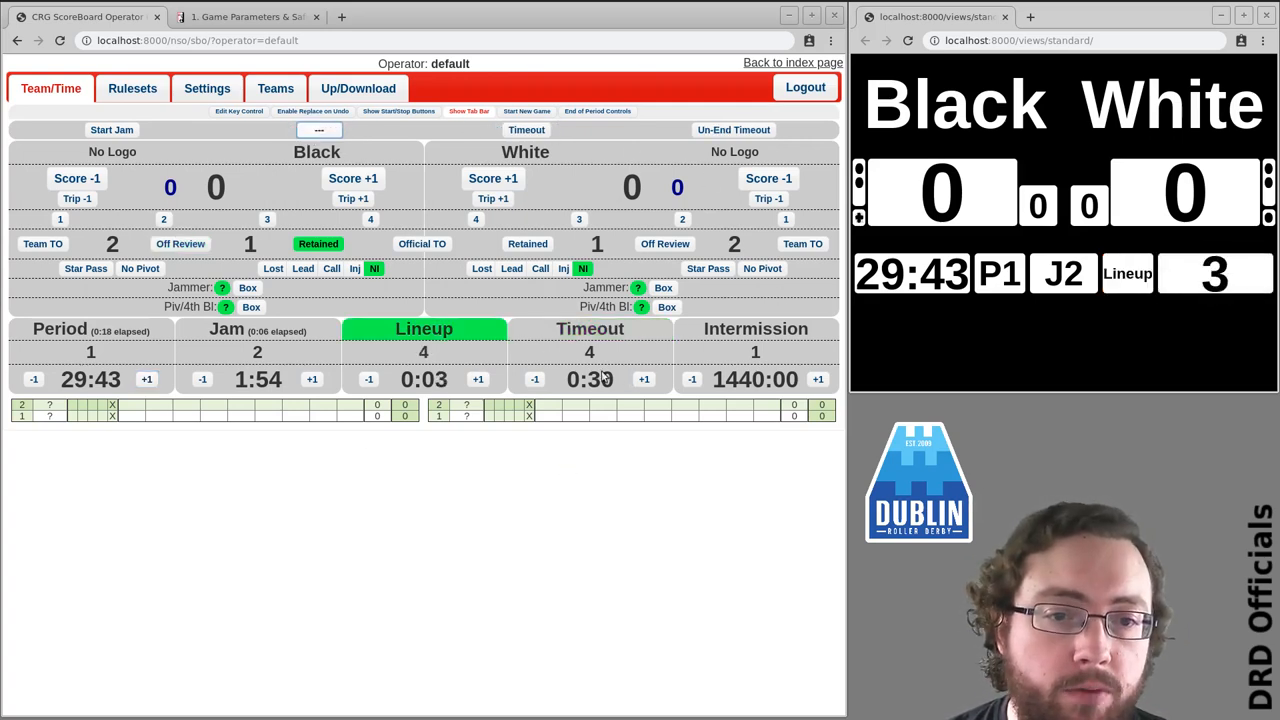
{"action": "left_click", "coordinate": [526, 129]}
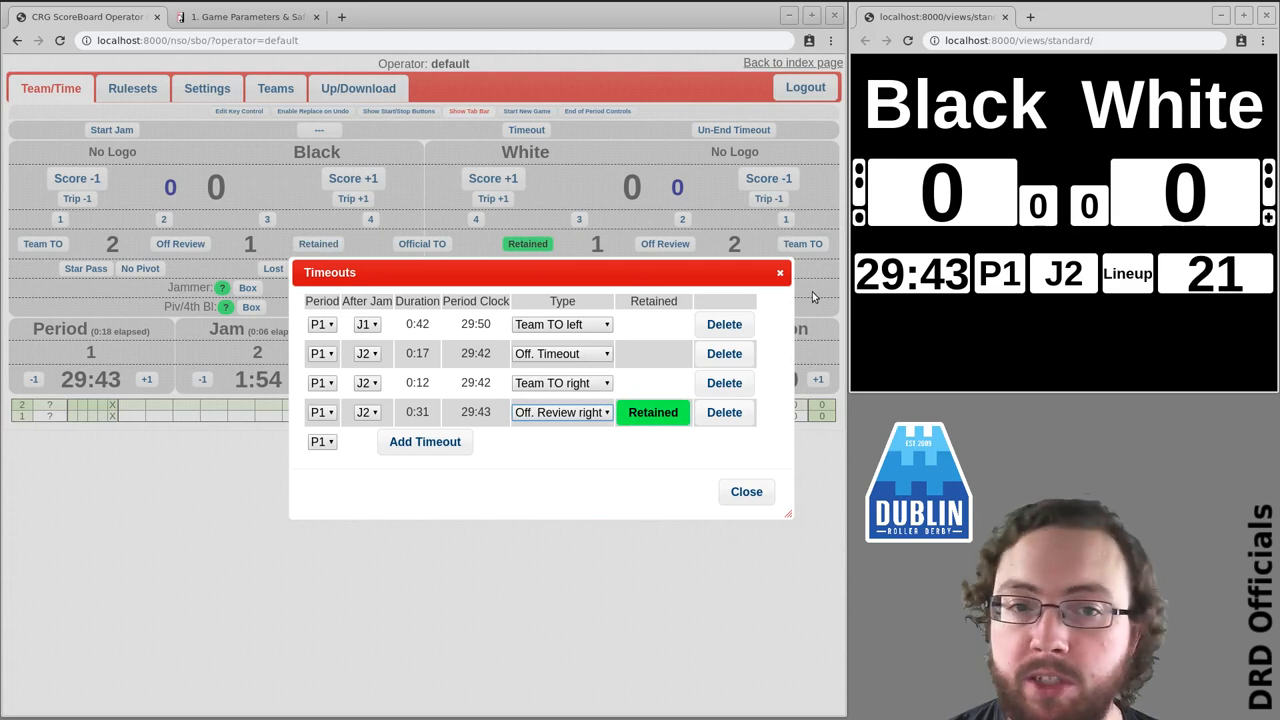
- Clear the first Period 1 timeout's type so Black has three timeouts, then close the list
{"action": "left_click", "coordinate": [561, 324]}
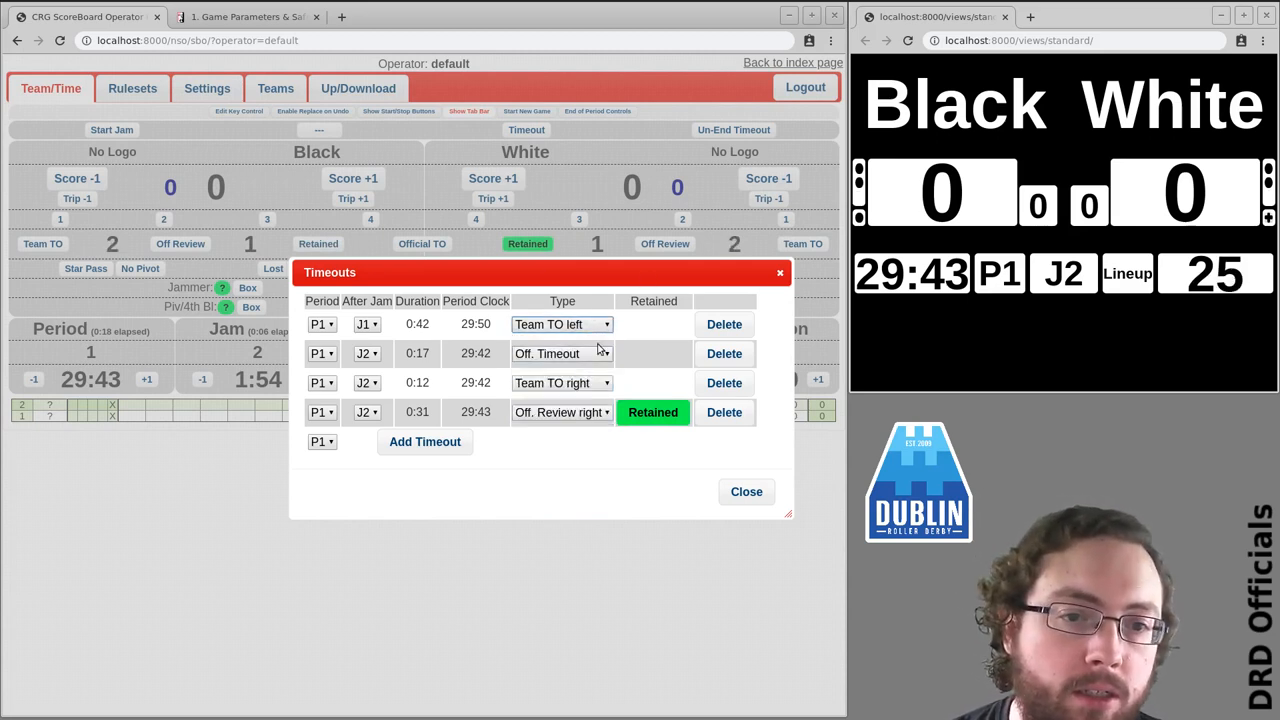
{"action": "left_click", "coordinate": [561, 324]}
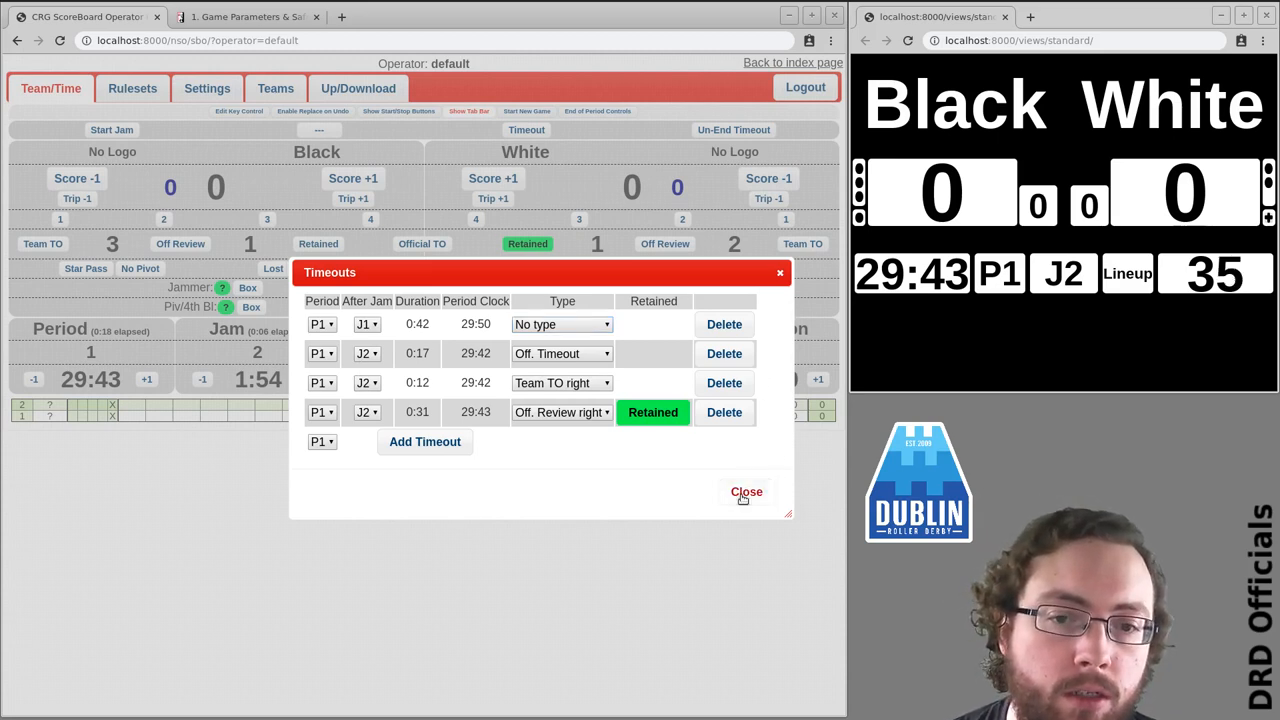
{"action": "left_click", "coordinate": [746, 491]}
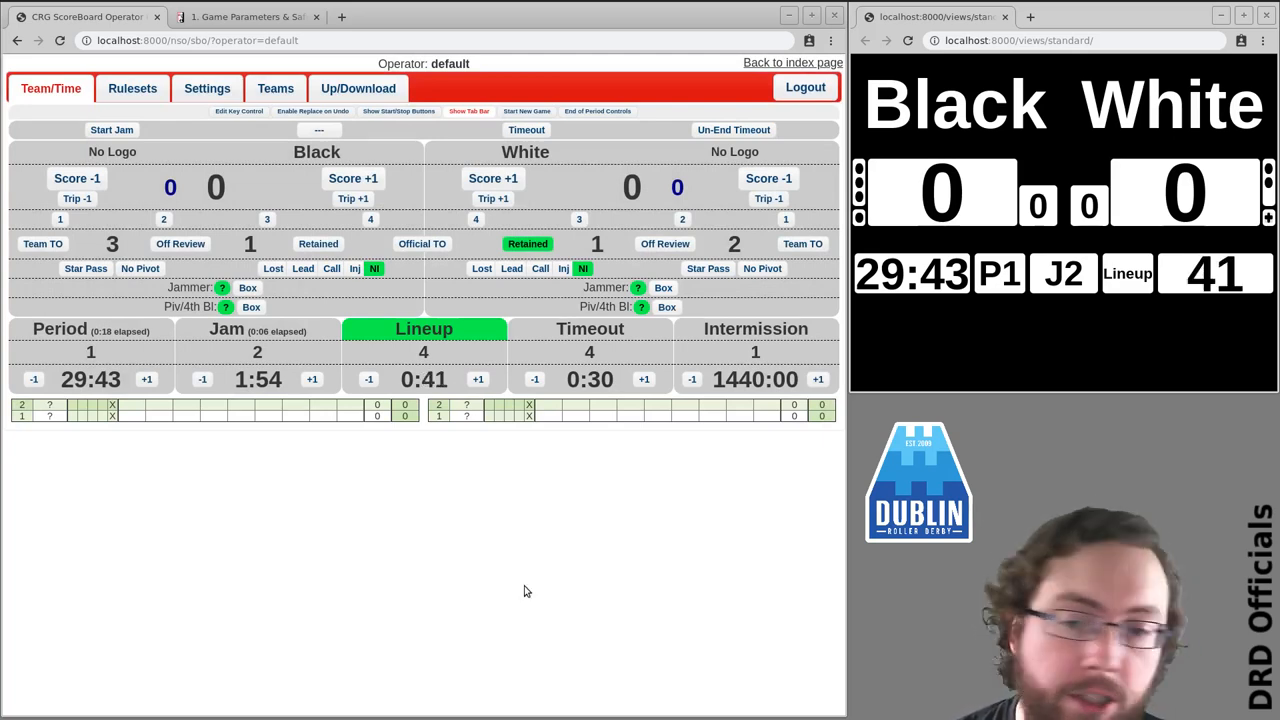
- Reset the period clock to 40 seconds and start Jam 3
{"action": "left_click", "coordinate": [477, 379]}
{"action": "type", "text": "40"}
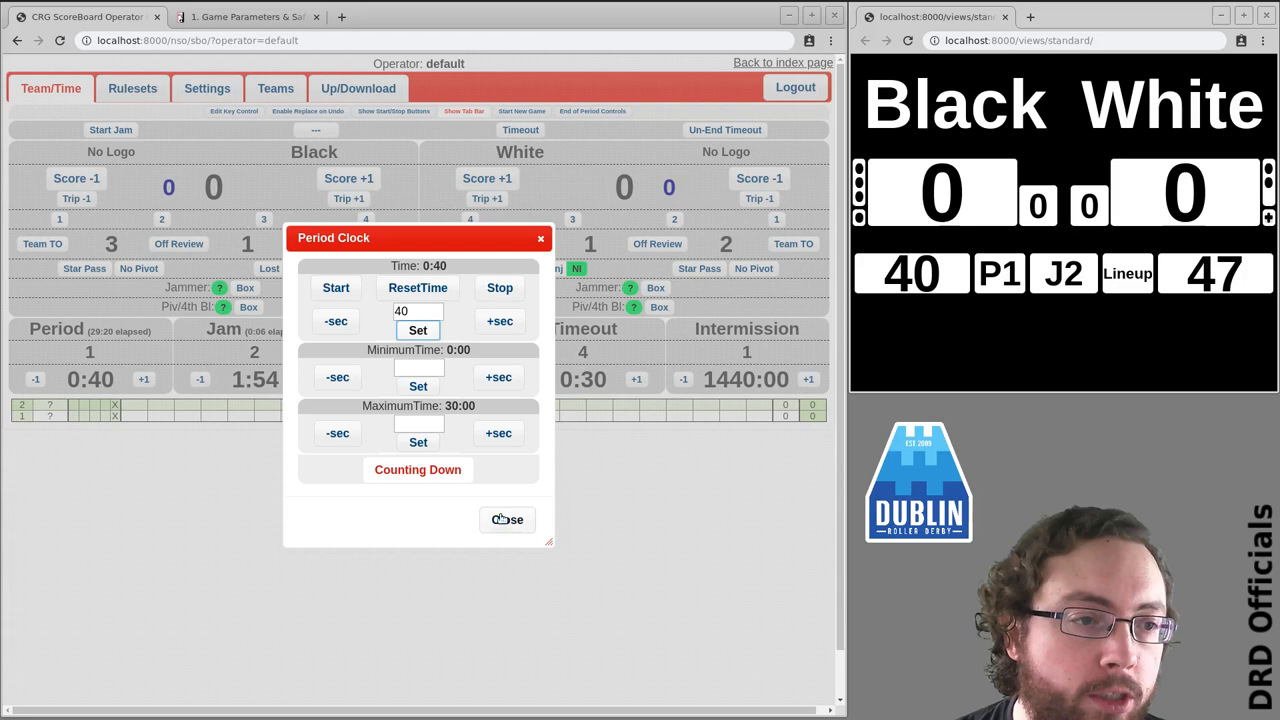
{"action": "left_click", "coordinate": [507, 519]}
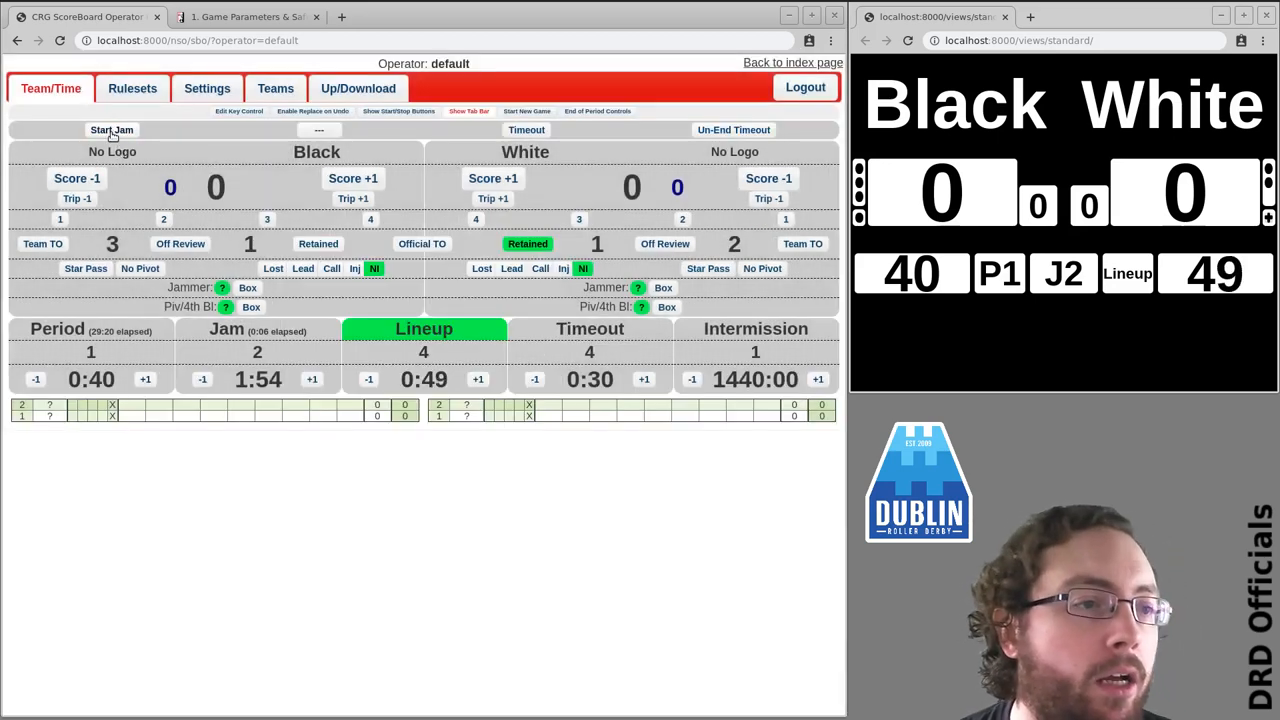
{"action": "left_click", "coordinate": [112, 130]}
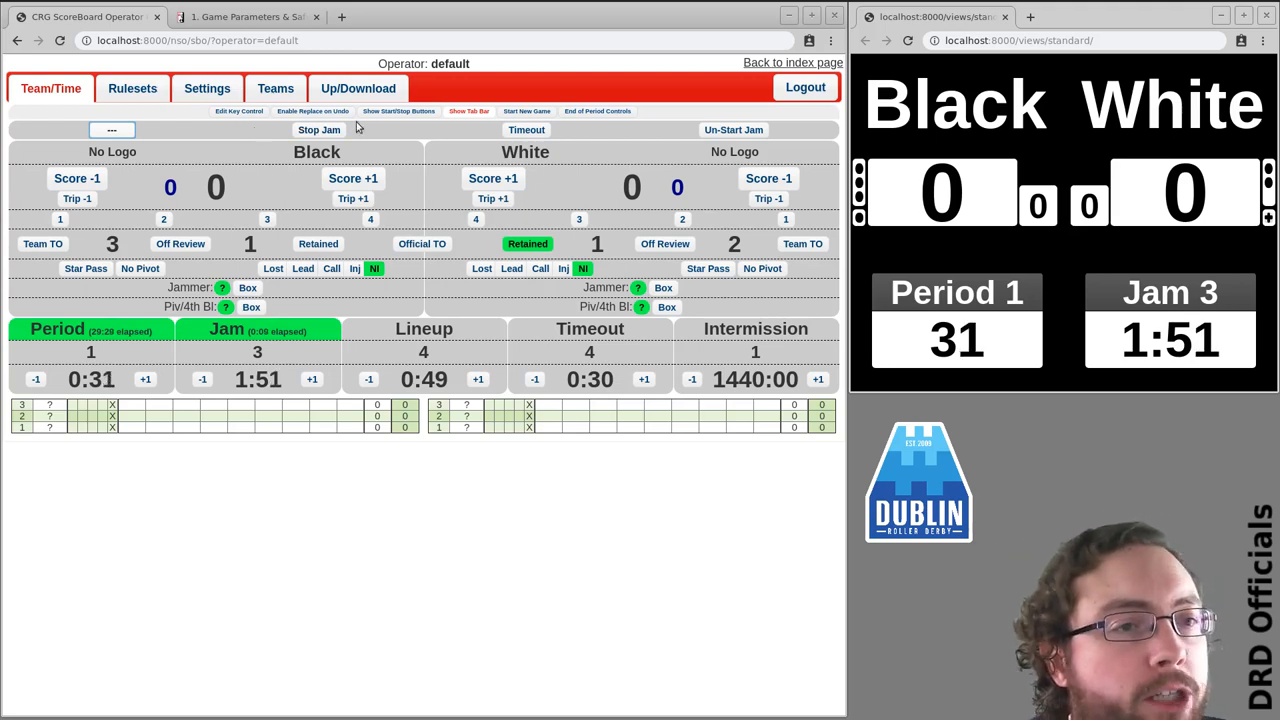
- Stop Jam 3, end the official timeout, and charge Black a team timeout
{"action": "left_click", "coordinate": [318, 130]}
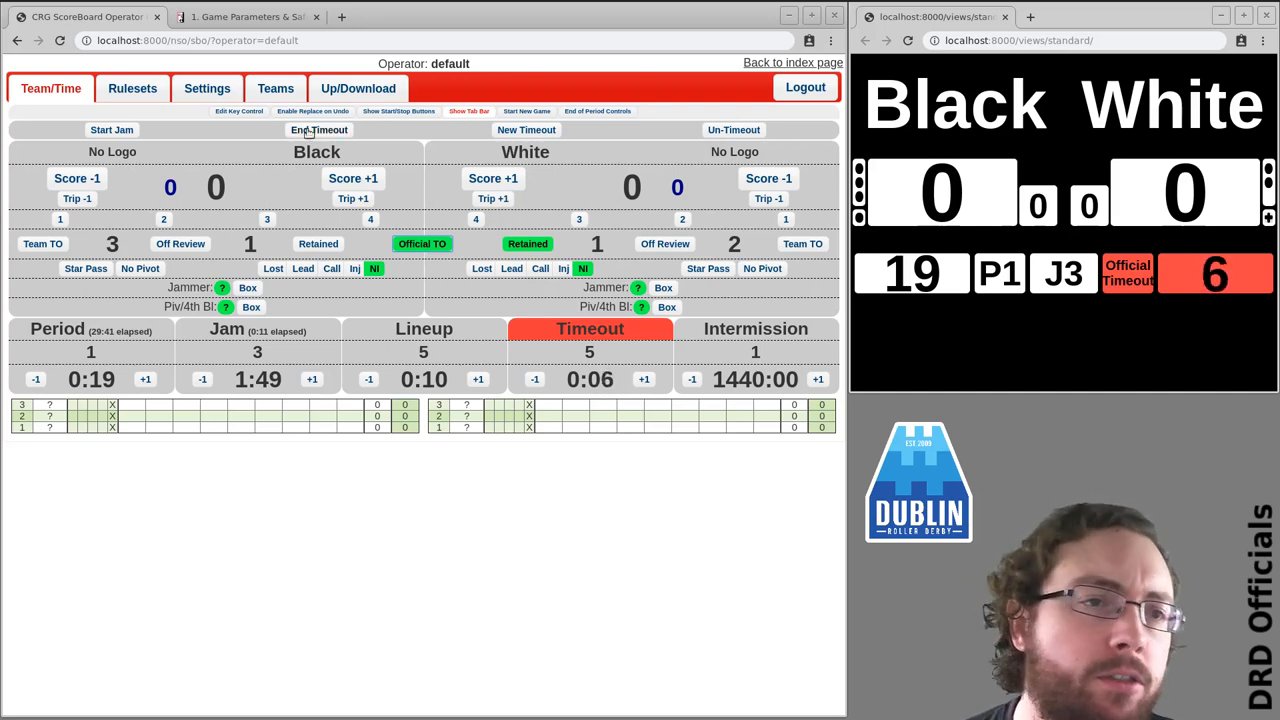
{"action": "left_click", "coordinate": [319, 130]}
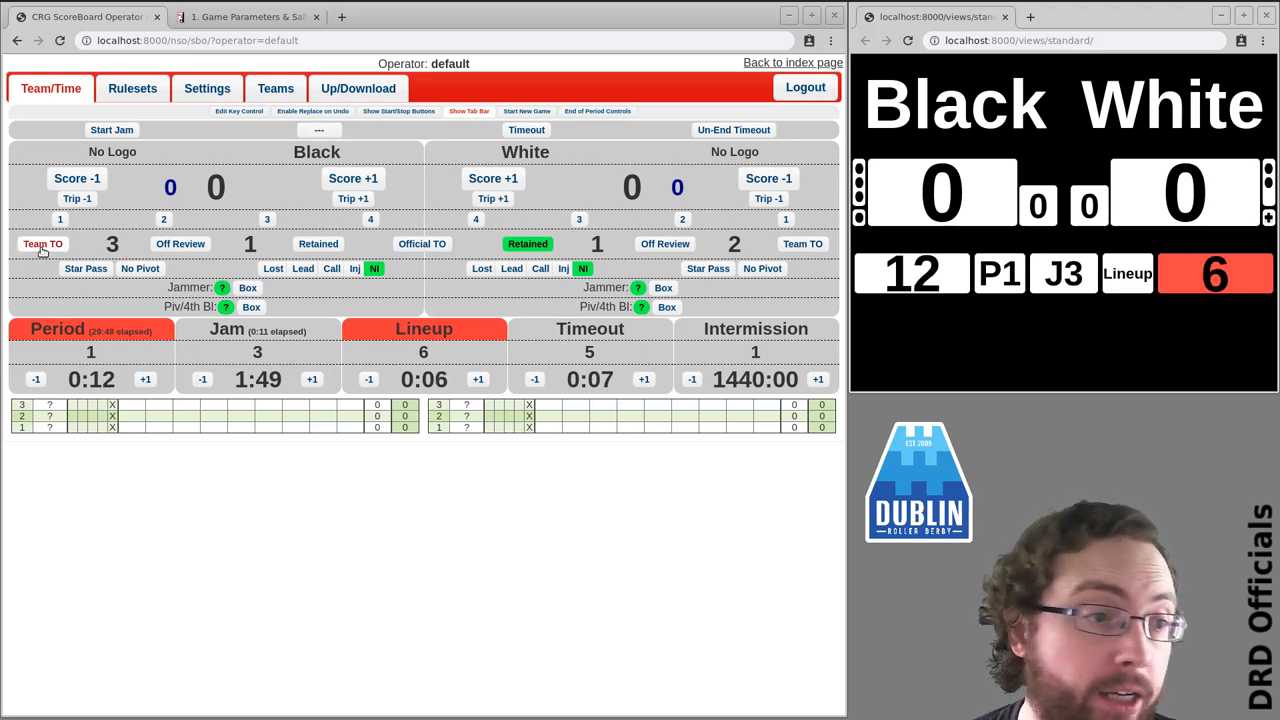
{"action": "left_click", "coordinate": [42, 244]}
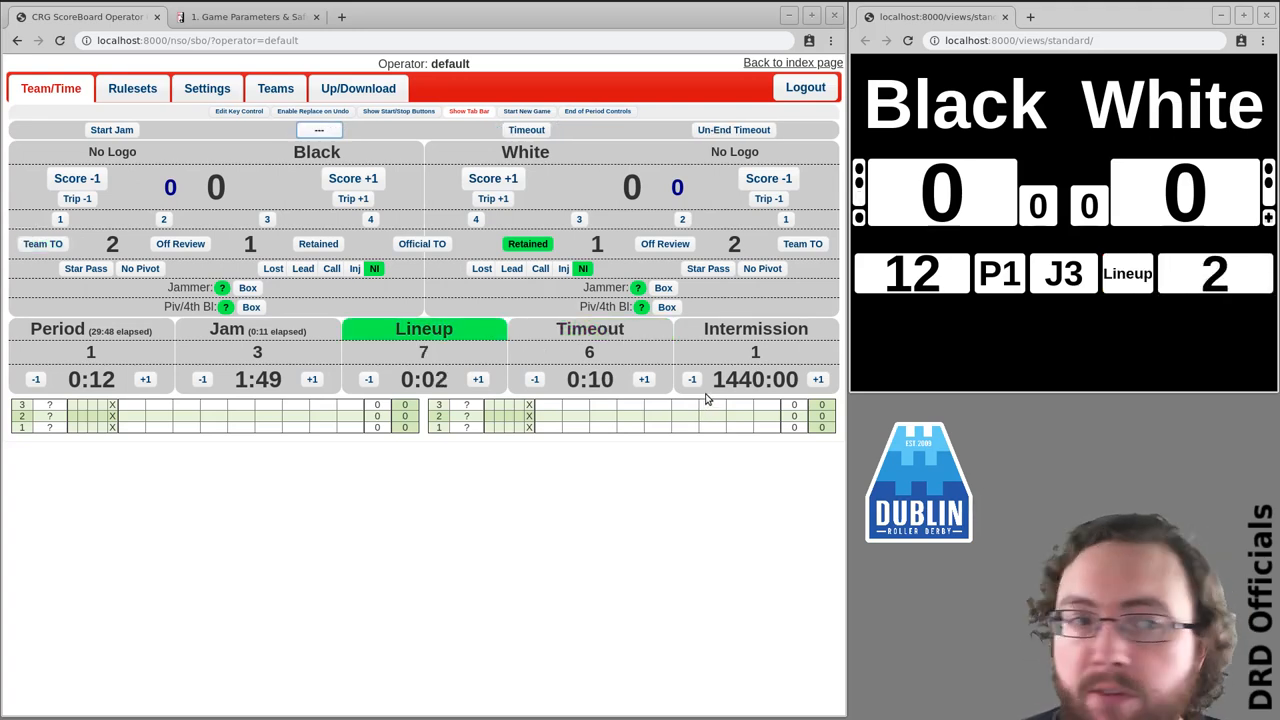
- Run Jams 4 and 5, putting 40 seconds back on the period clock during Jam 4
{"action": "left_click", "coordinate": [111, 130]}
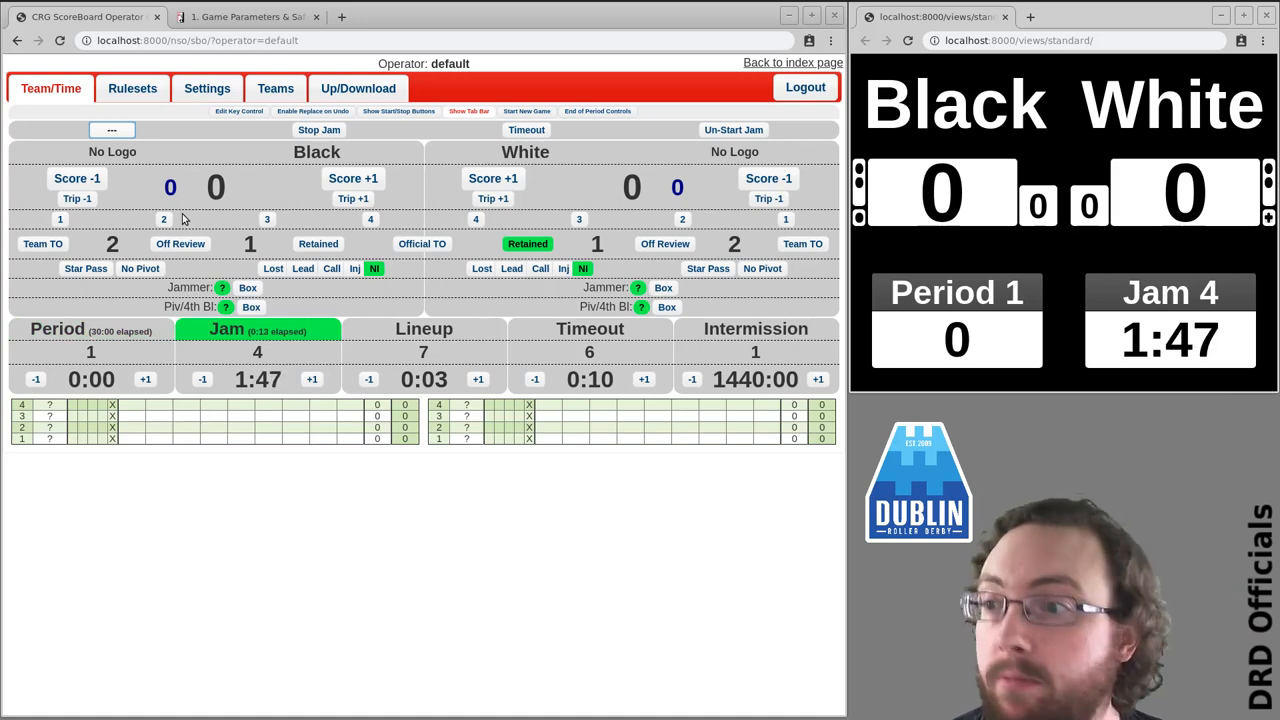
{"action": "mouse_move", "coordinate": [252, 298]}
{"action": "type", "text": "40"}
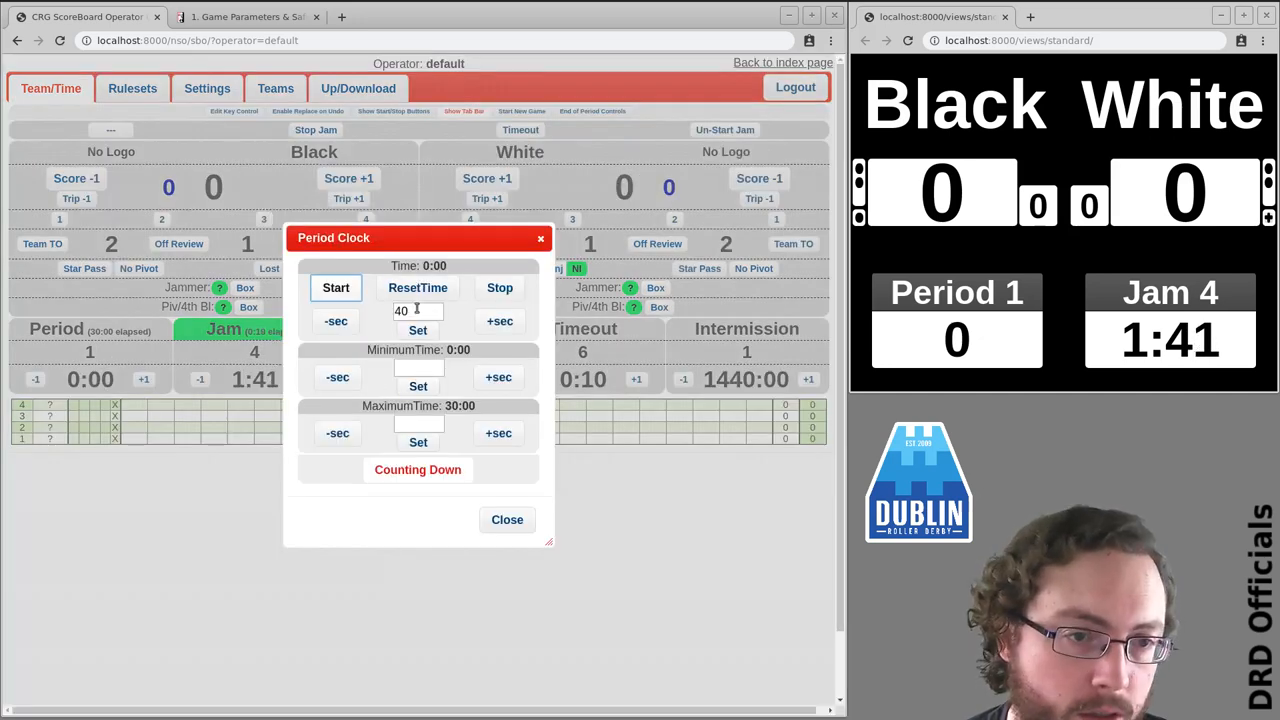
{"action": "left_click", "coordinate": [336, 288]}
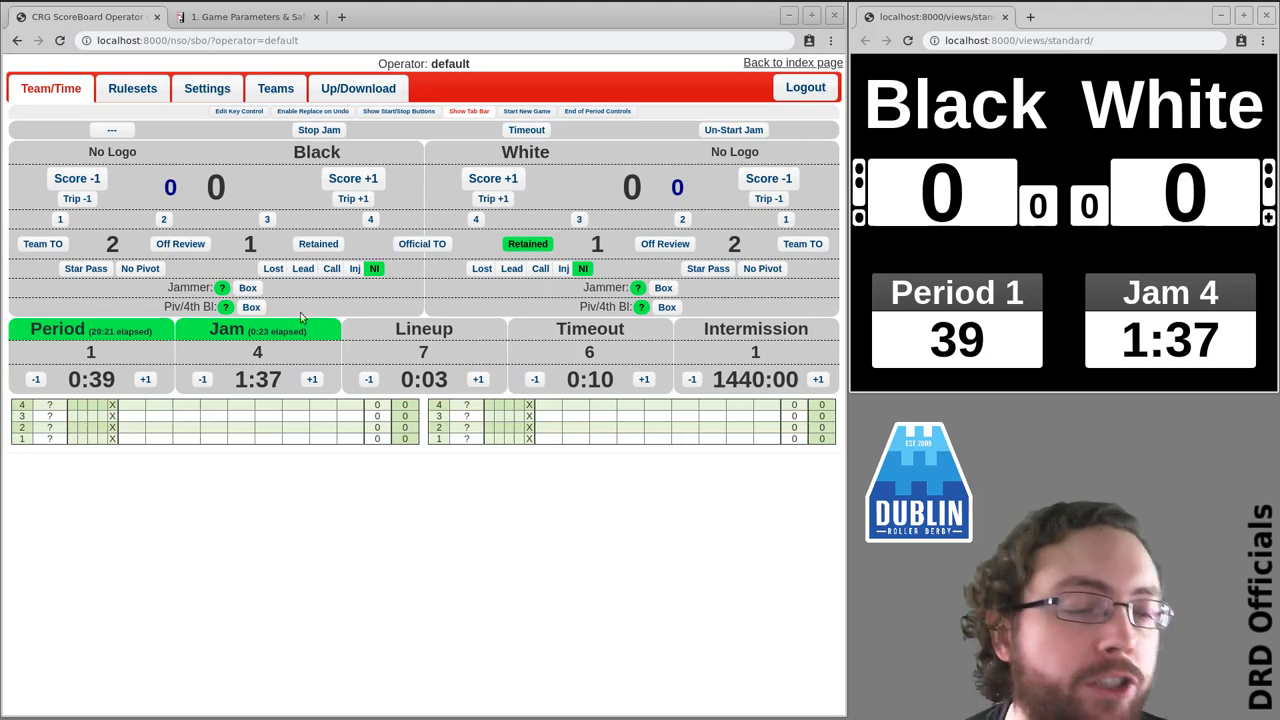
{"action": "left_click", "coordinate": [319, 130]}
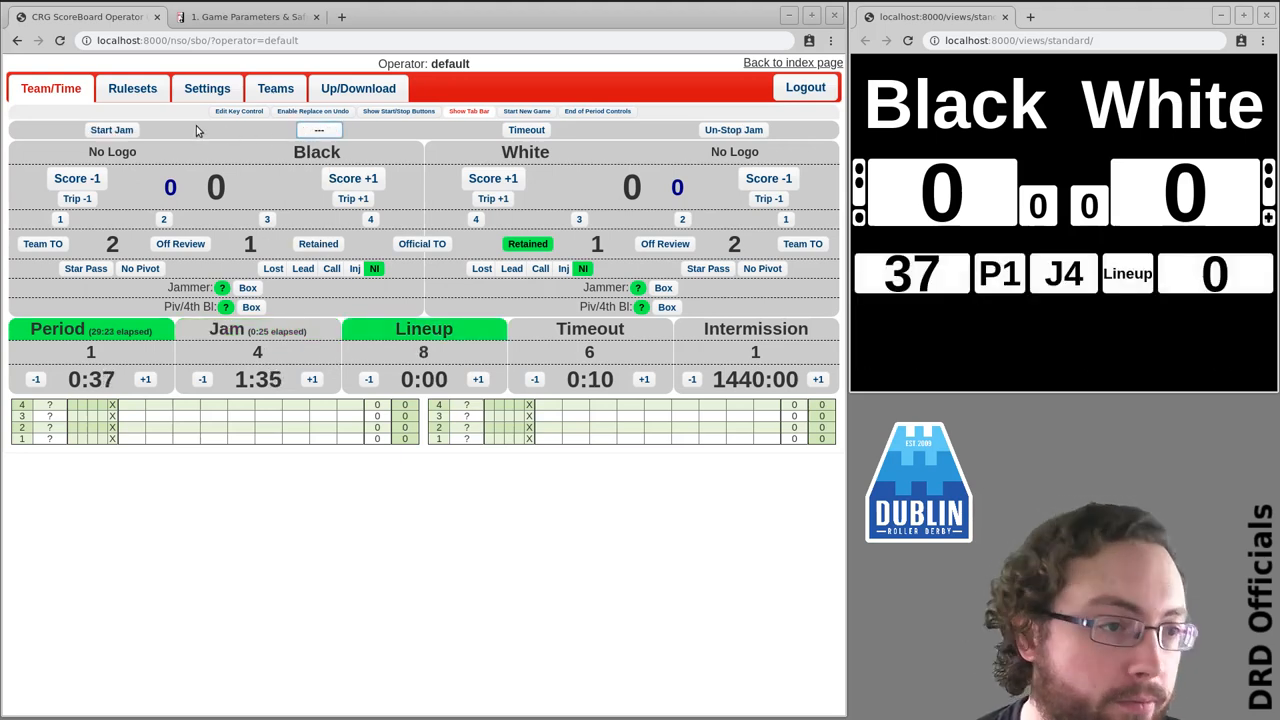
{"action": "left_click", "coordinate": [111, 130]}
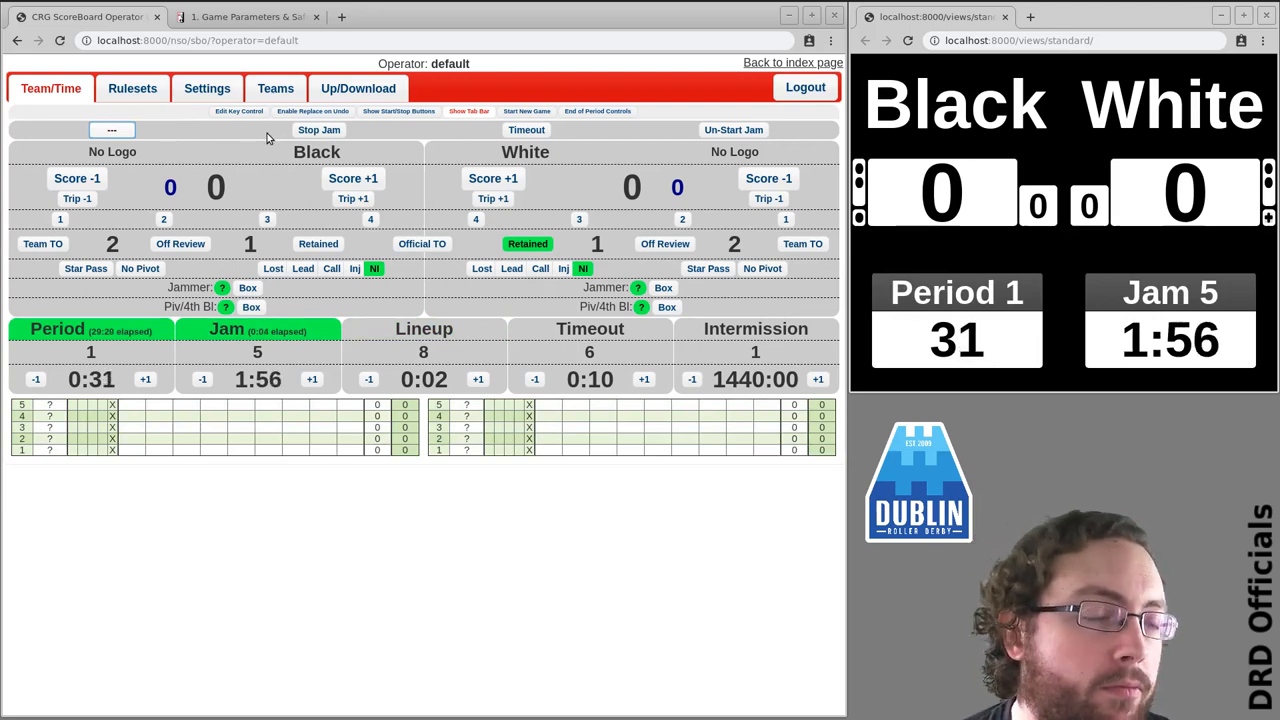
{"action": "left_click", "coordinate": [318, 130]}
{"action": "type", "text": "5"}
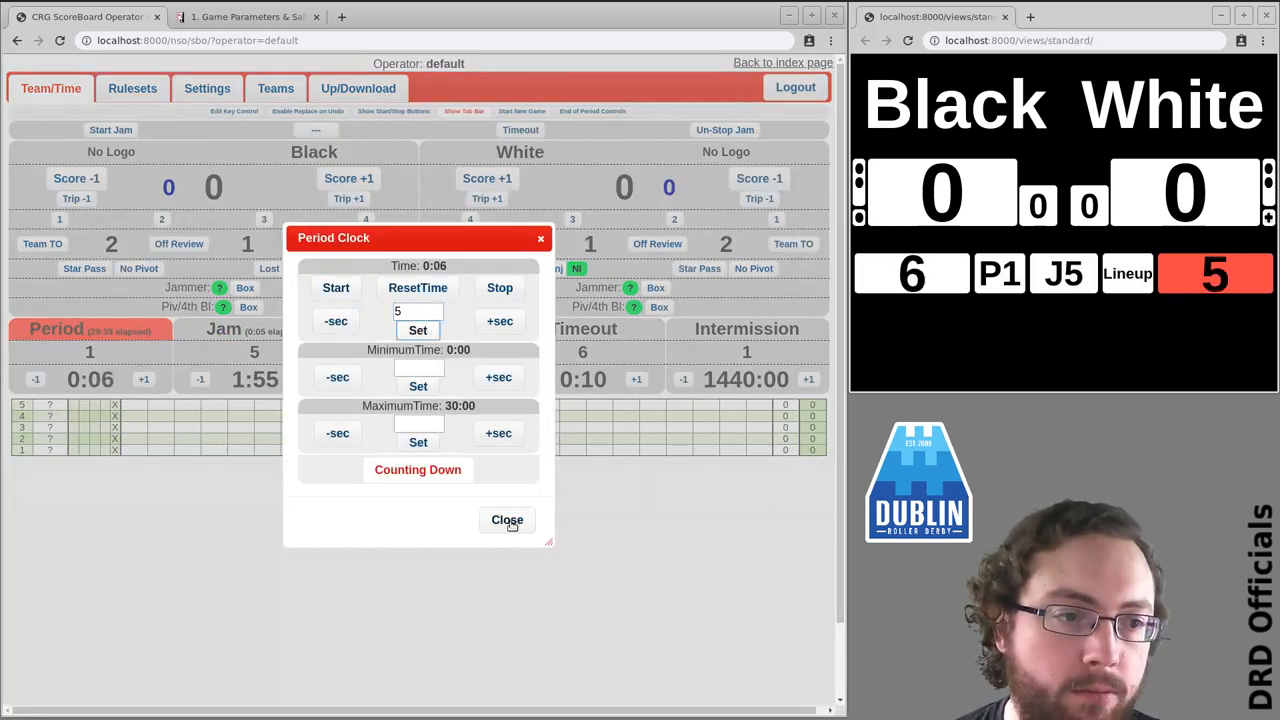
- Close the Period Clock dialog and bring up the End of Period controls
{"action": "left_click", "coordinate": [507, 520]}
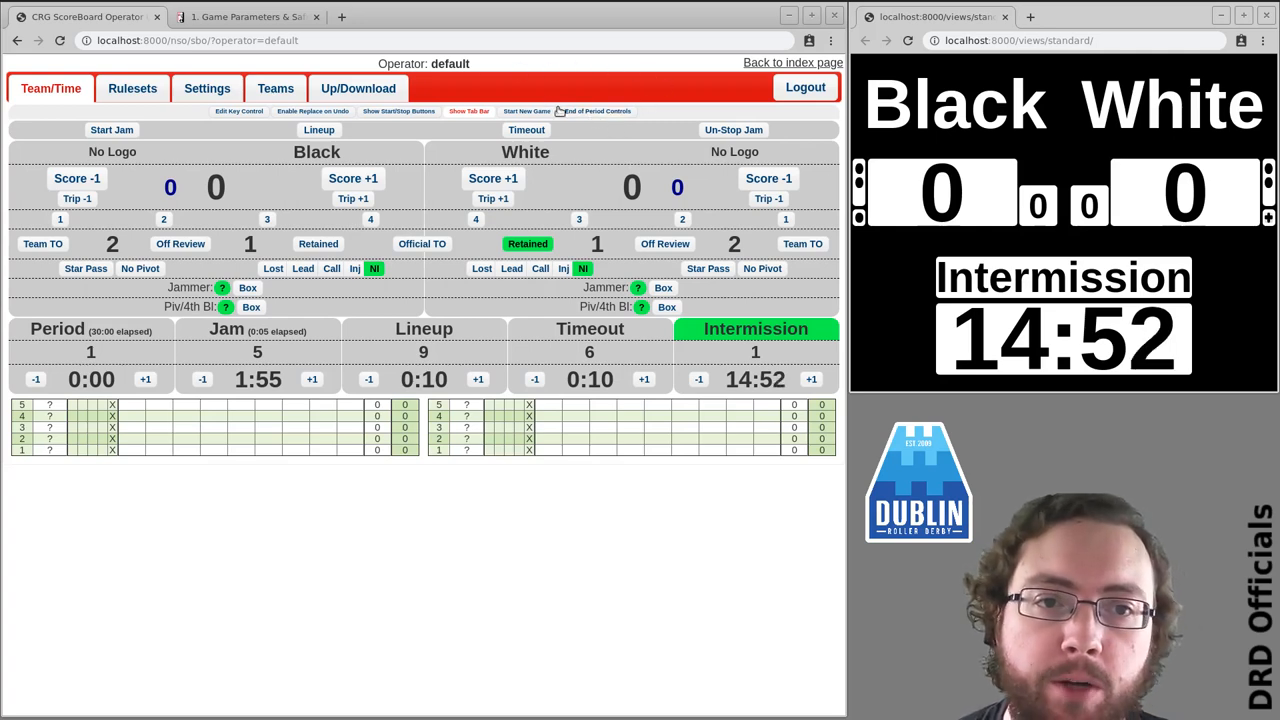
{"action": "left_click", "coordinate": [433, 111]}
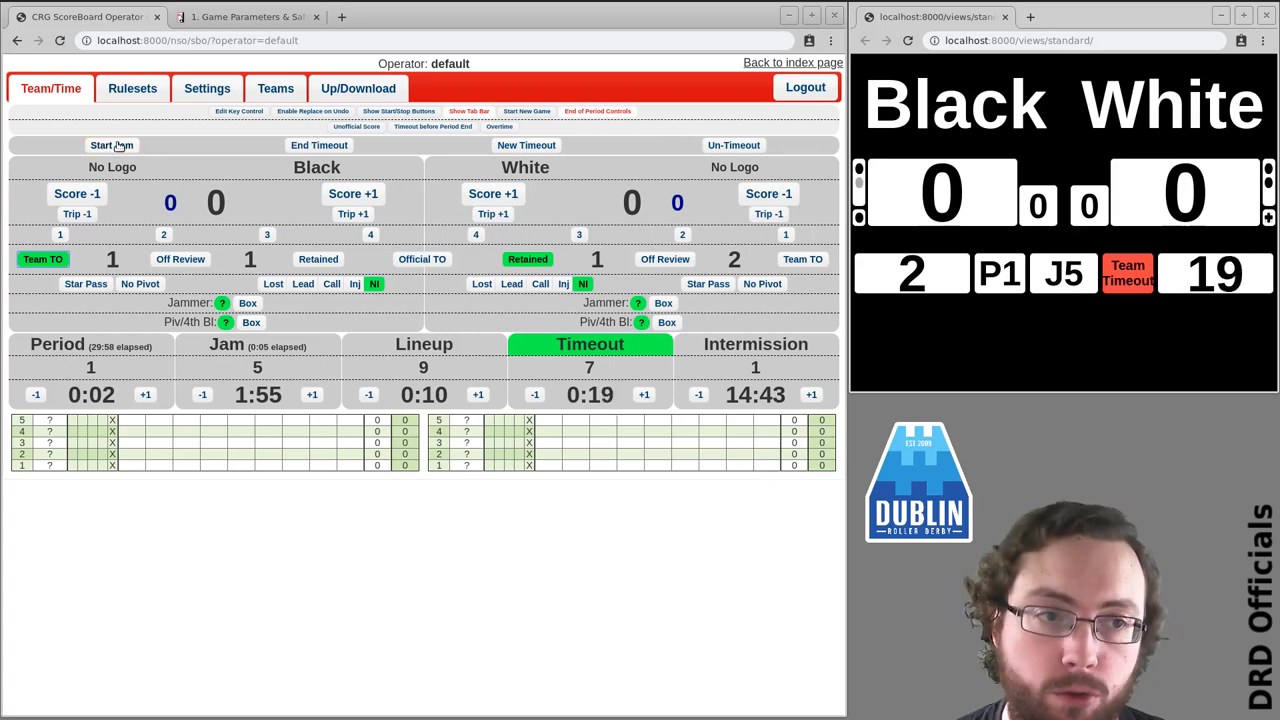
- Run and stop Jam 6, cut intermission to 1 second, then start Period 2 Jam 1
{"action": "left_click", "coordinate": [111, 145]}
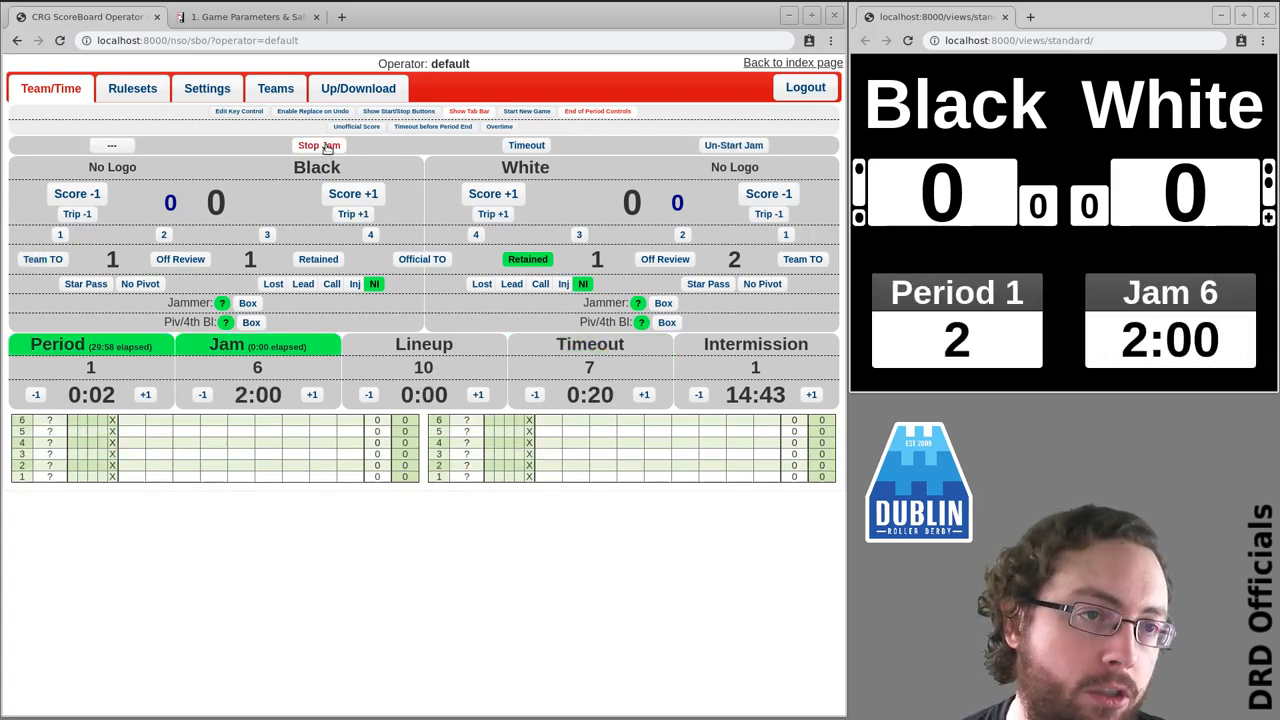
{"action": "left_click", "coordinate": [318, 145]}
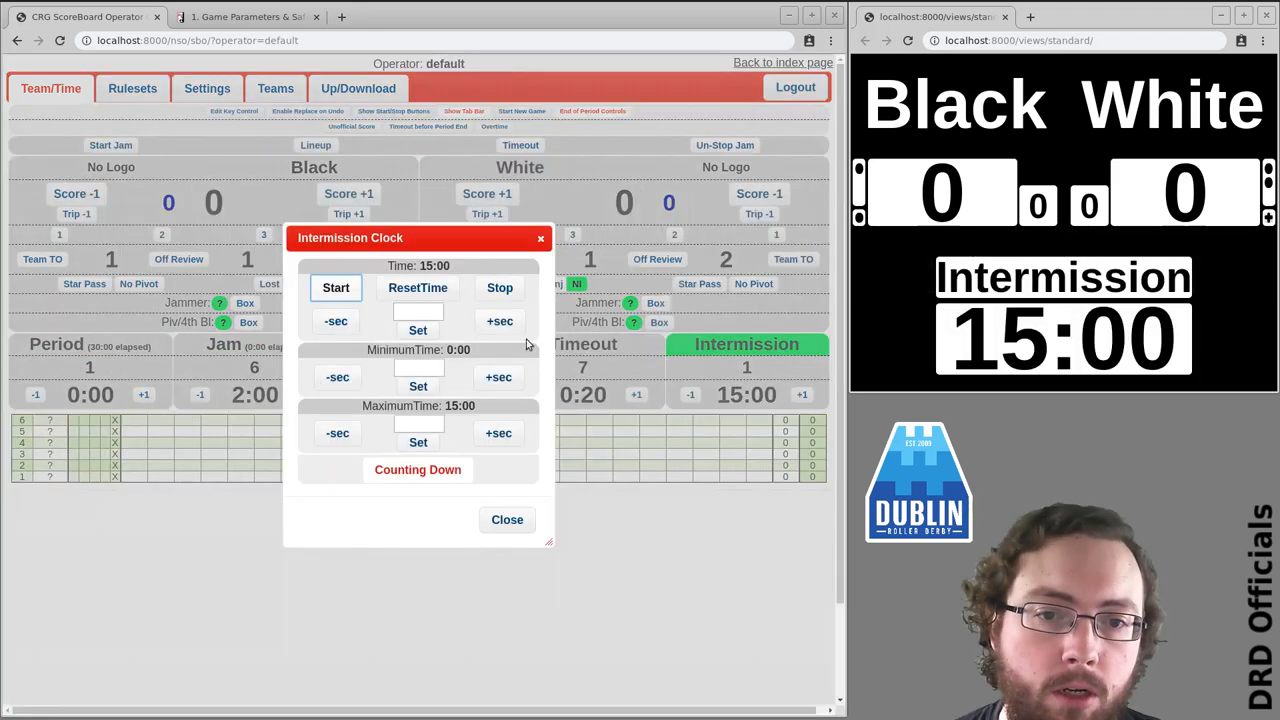
{"action": "left_click", "coordinate": [506, 519]}
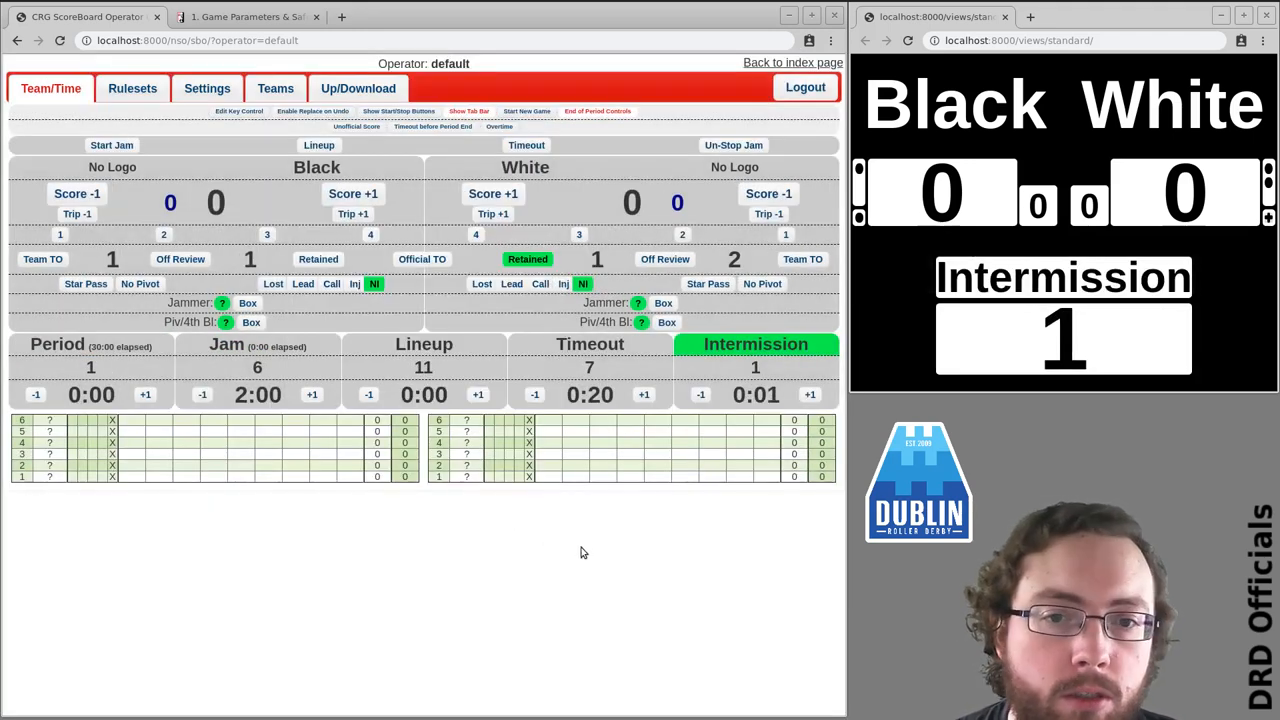
{"action": "left_click", "coordinate": [111, 145]}
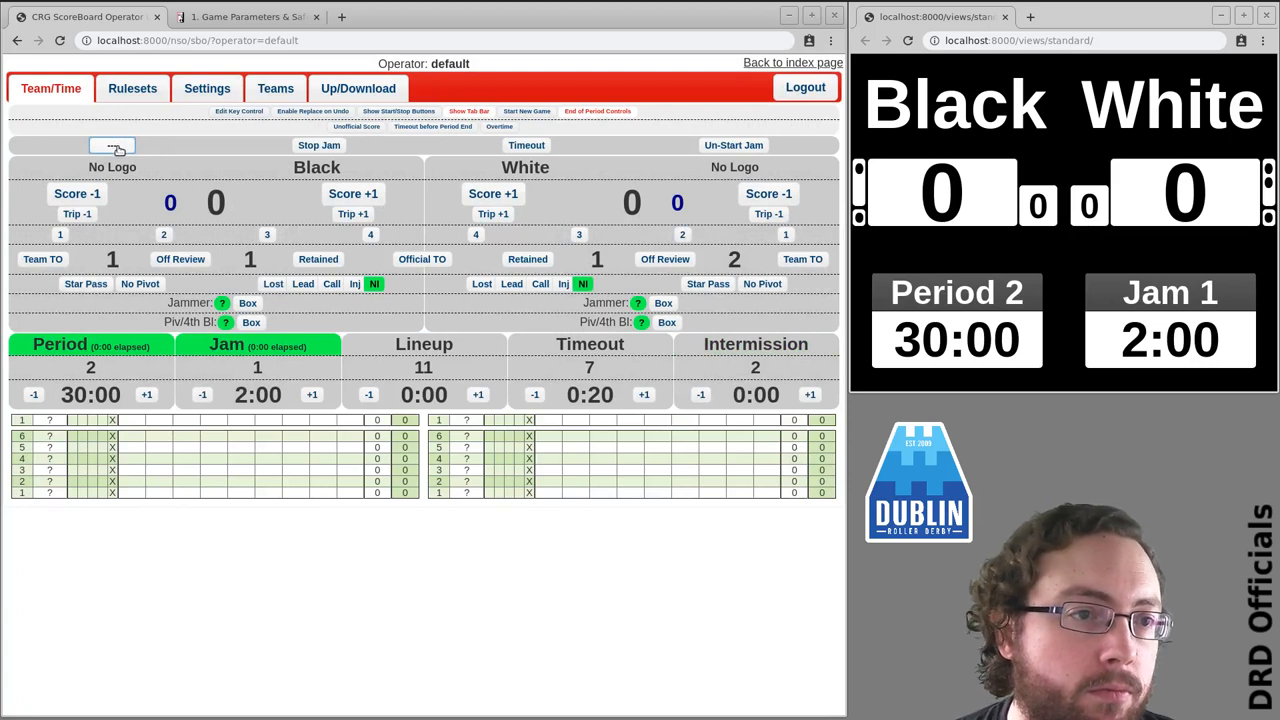